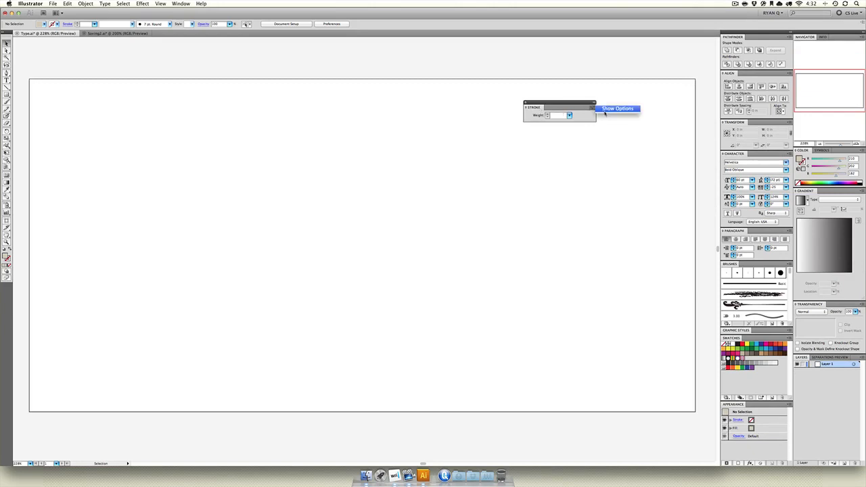
Step: Show all Stroke panel options and draw a tan-filled circle with a 1 pt outline
click(619, 108)
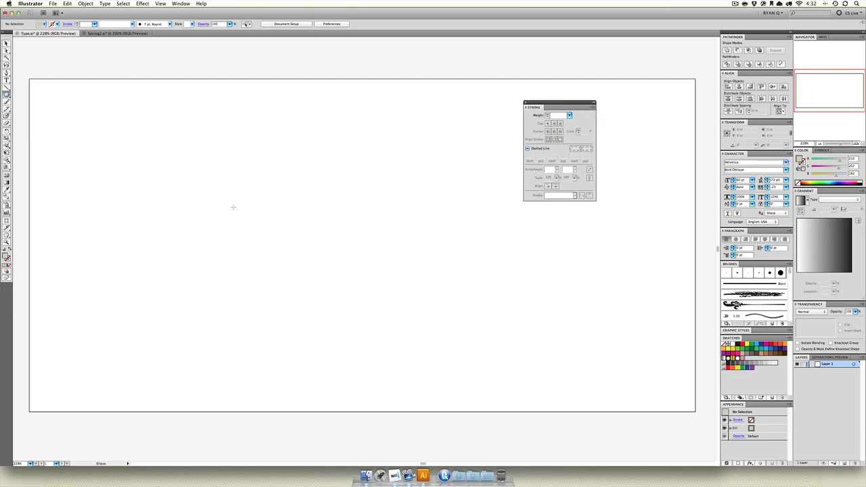
drag(115, 94, 339, 318)
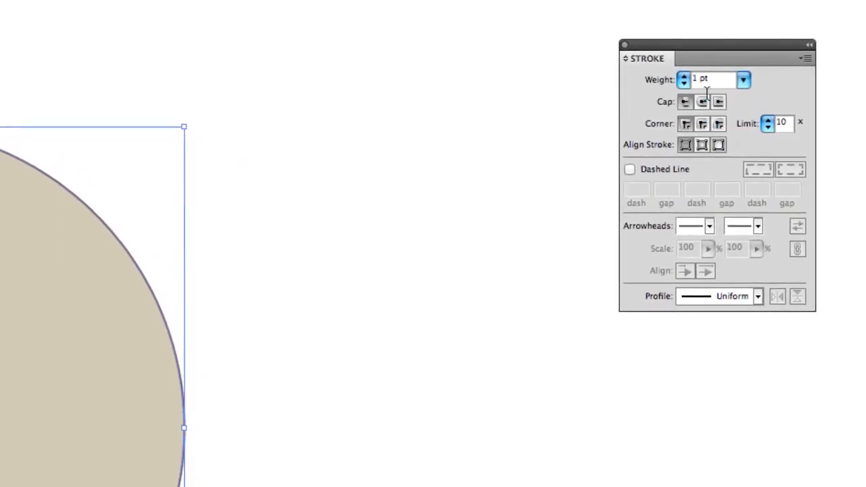
Step: Raise the circle's brown stroke weight to 20 pt
click(744, 80)
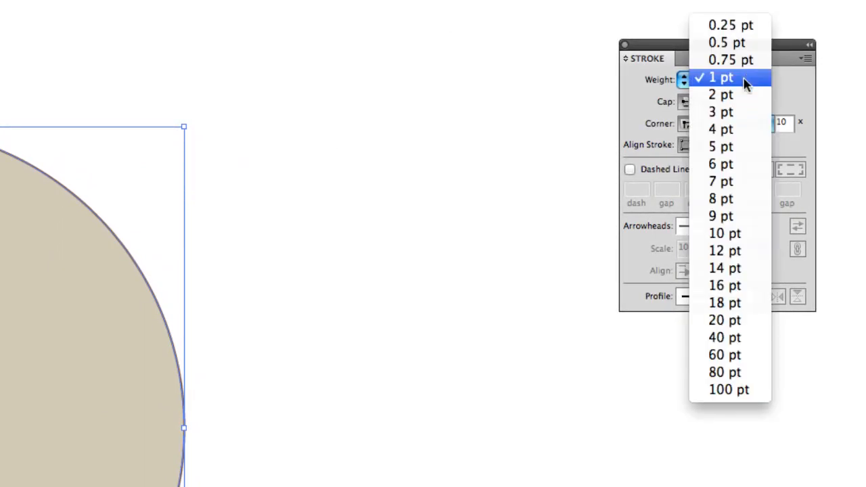
click(723, 319)
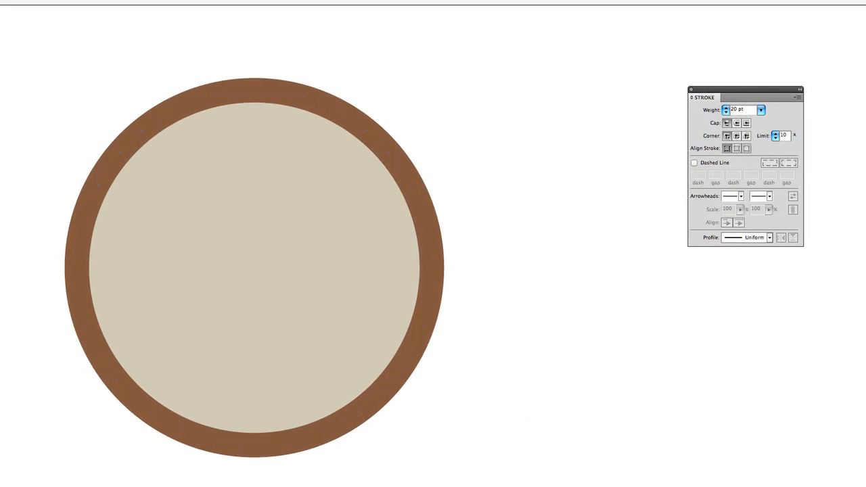
mouse_move(471, 92)
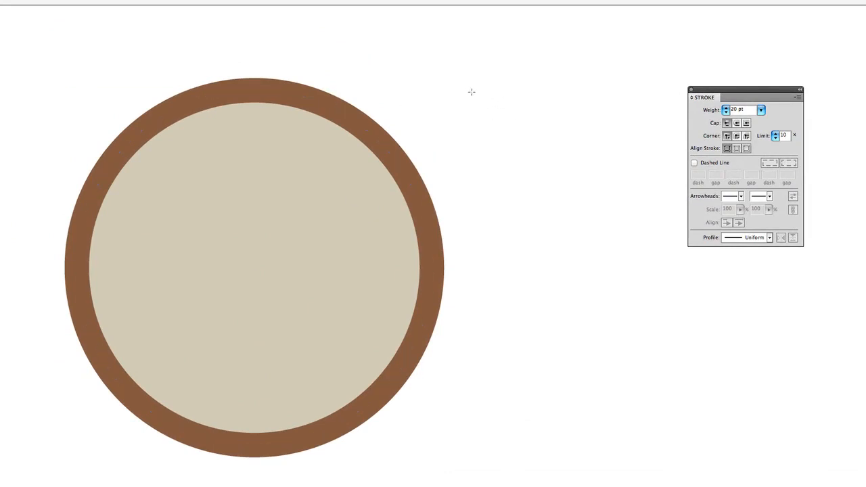
Step: Draw a square to the right of the circle with the same thick brown stroke
drag(471, 92, 541, 173)
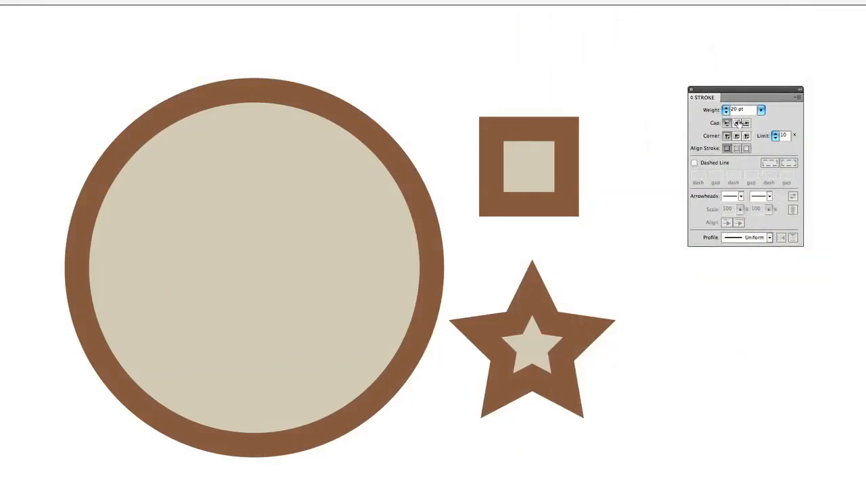
mouse_move(725, 122)
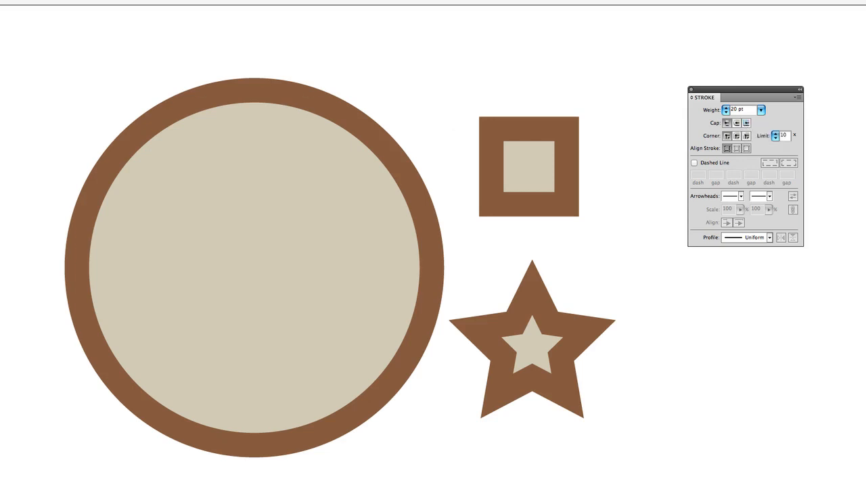
mouse_move(333, 55)
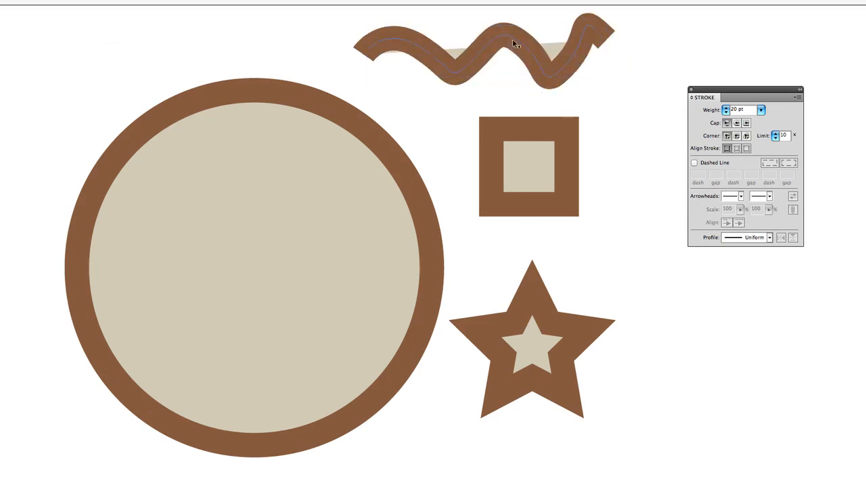
Step: Select the wavy line and try Projecting and Butt caps before settling on Round Cap ends
click(507, 43)
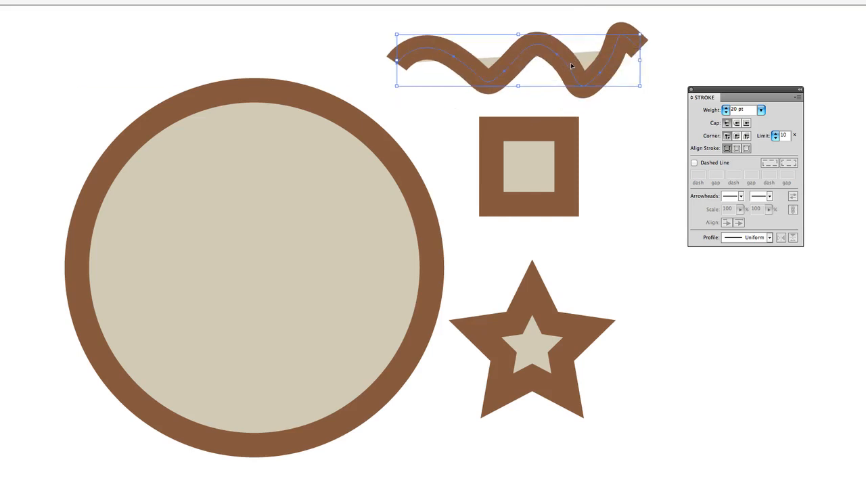
mouse_move(728, 123)
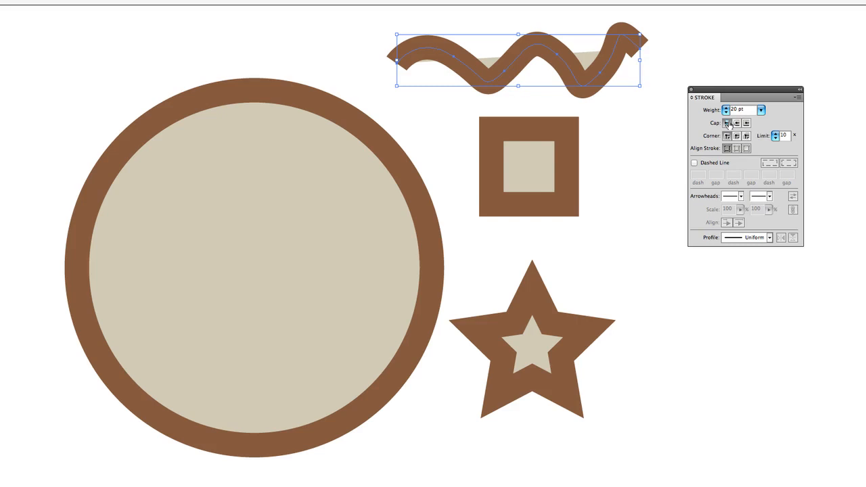
mouse_move(652, 43)
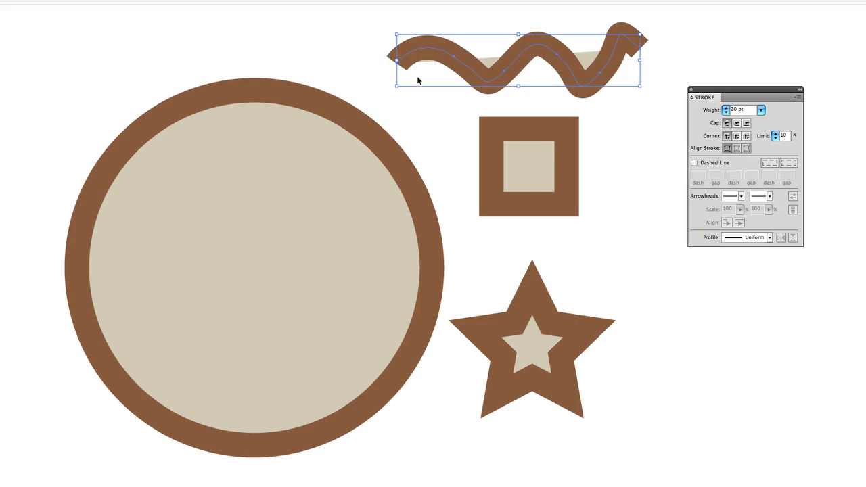
mouse_move(634, 71)
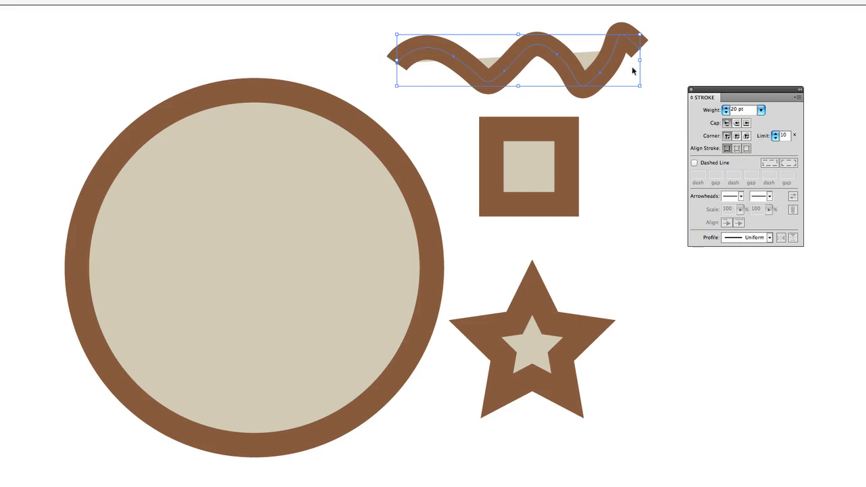
mouse_move(747, 123)
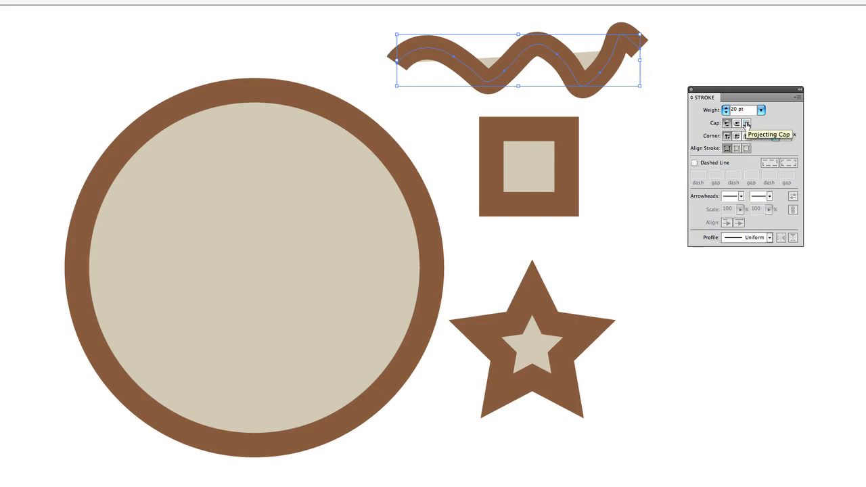
click(747, 123)
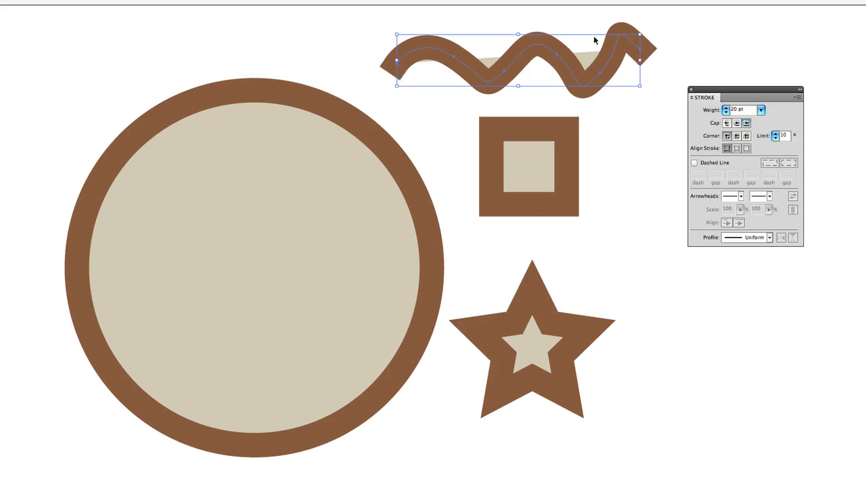
mouse_move(647, 46)
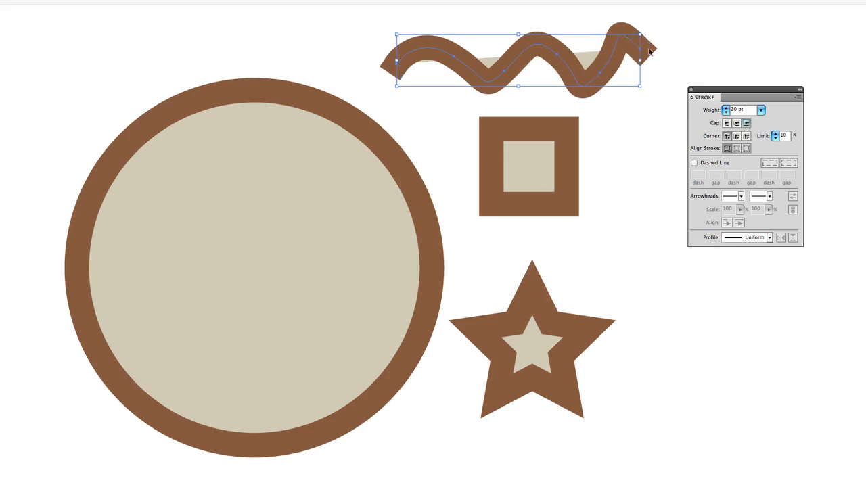
mouse_move(790, 130)
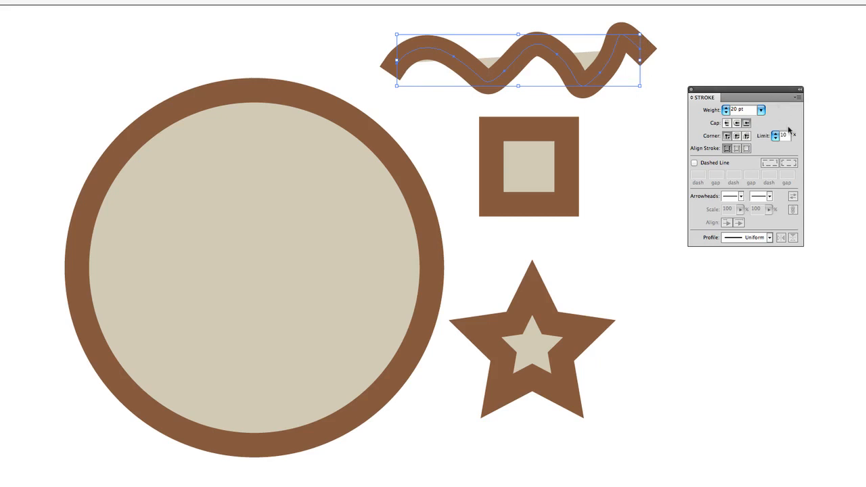
mouse_move(746, 125)
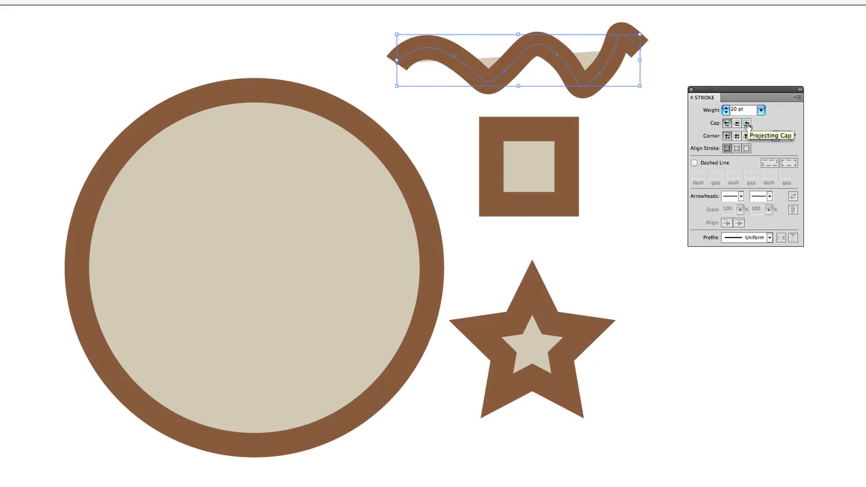
click(726, 122)
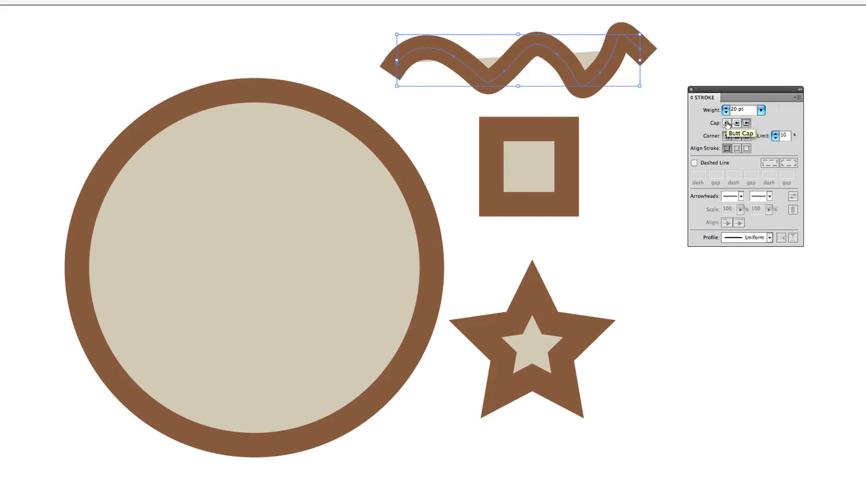
click(733, 122)
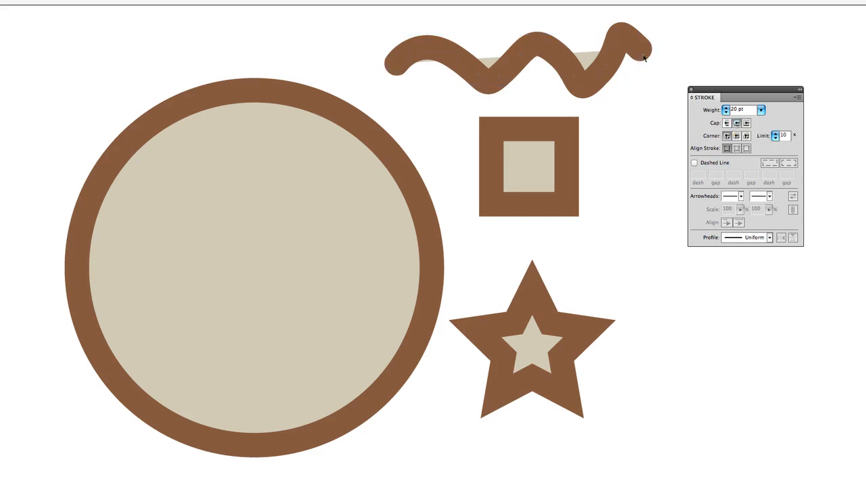
click(620, 57)
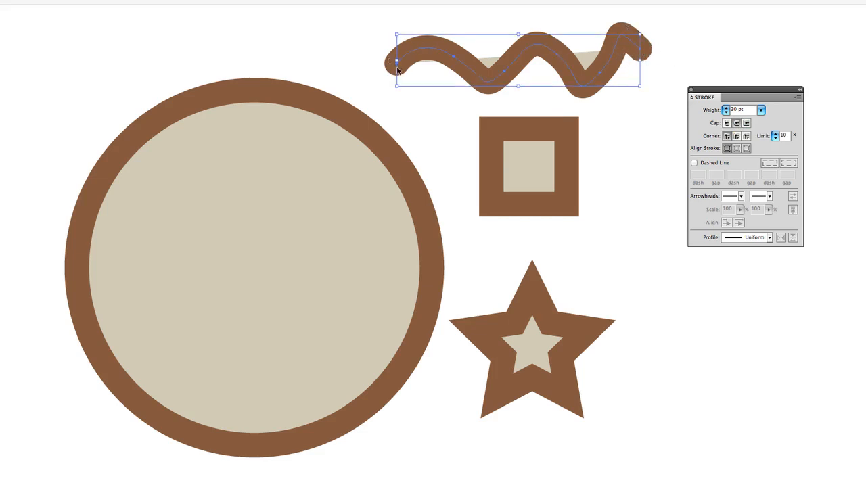
mouse_move(493, 86)
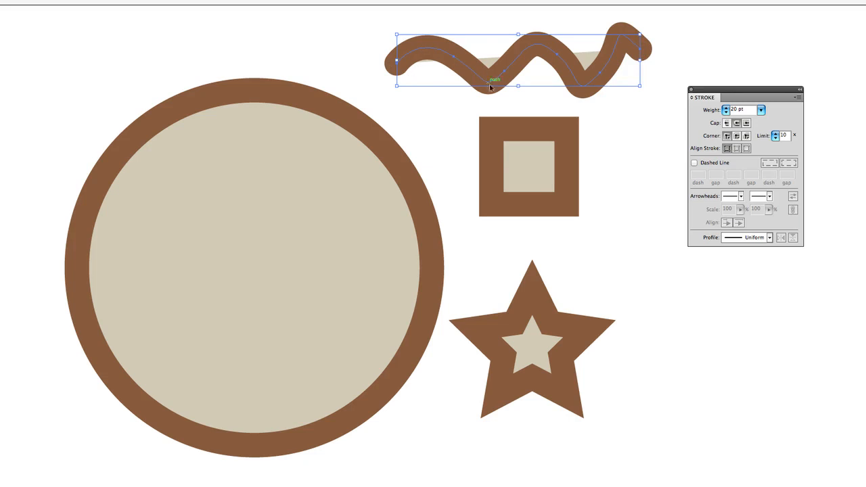
mouse_move(663, 50)
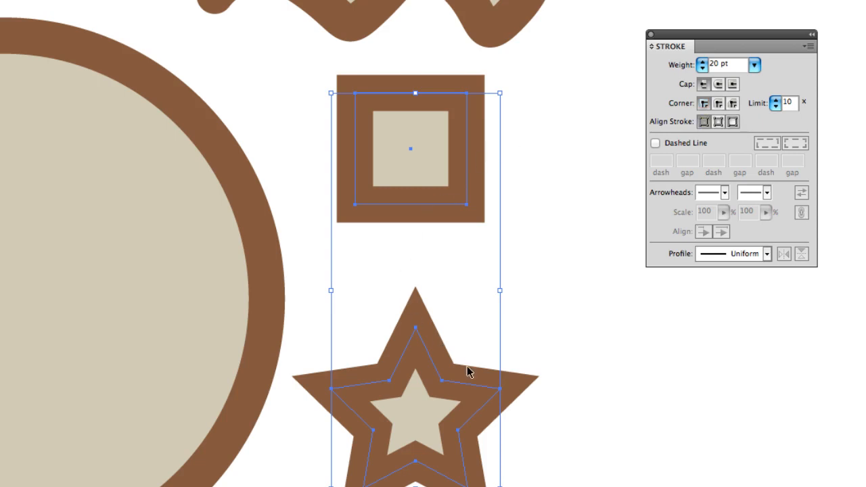
mouse_move(471, 371)
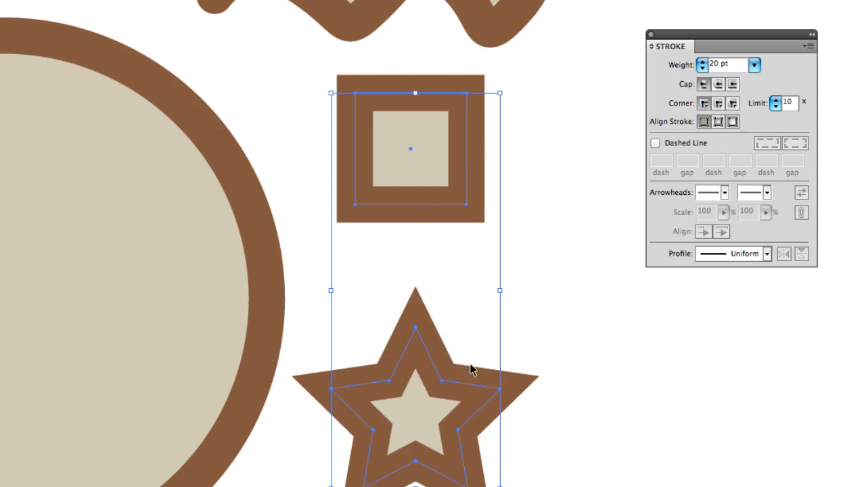
Step: Try Round Join on the square and star corners, then switch them to Bevel Join
click(718, 105)
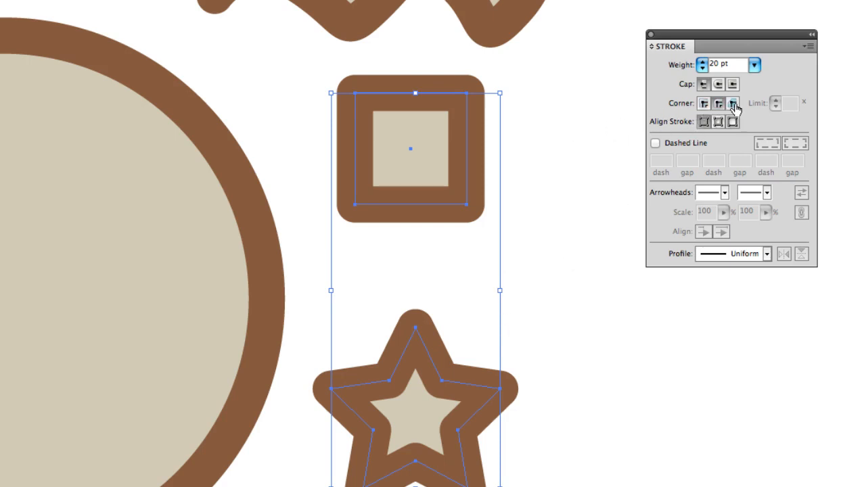
click(740, 105)
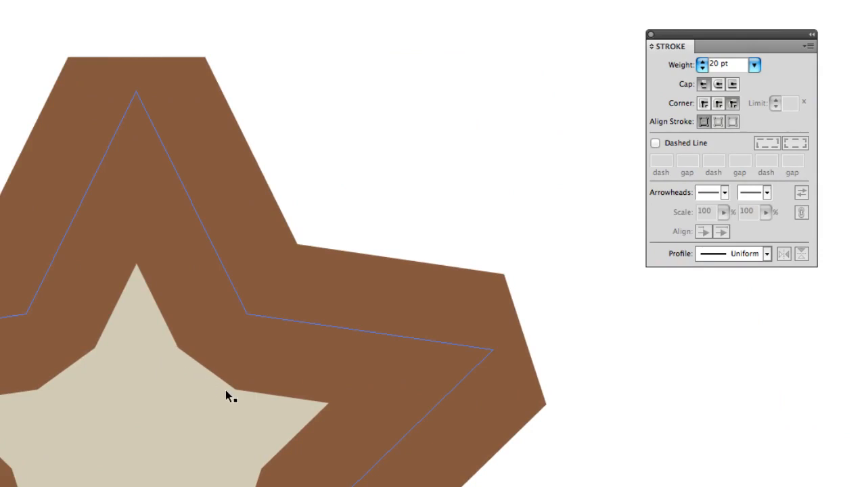
mouse_move(439, 295)
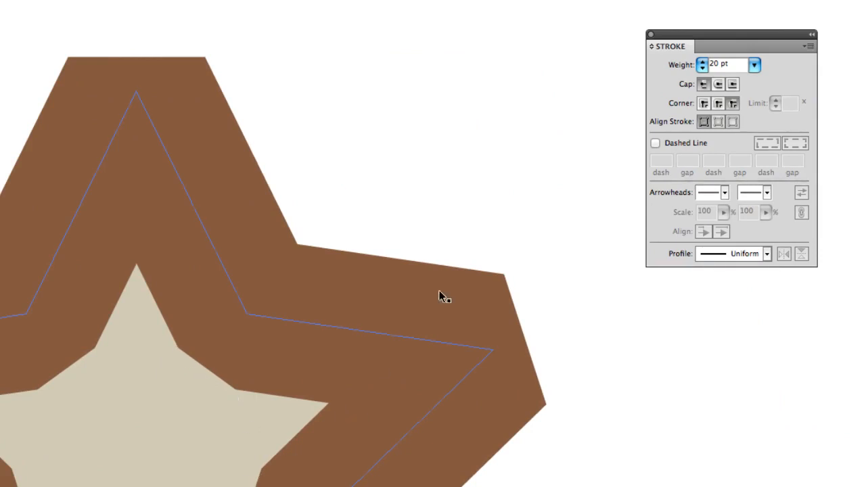
click(717, 103)
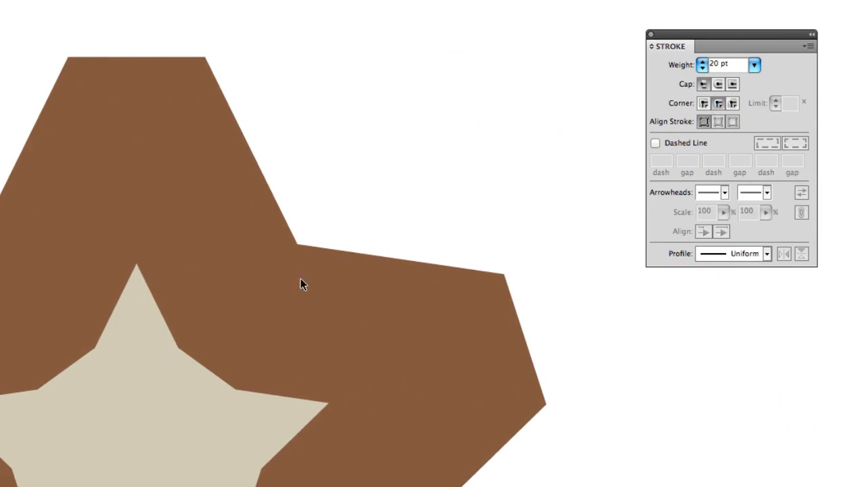
click(719, 103)
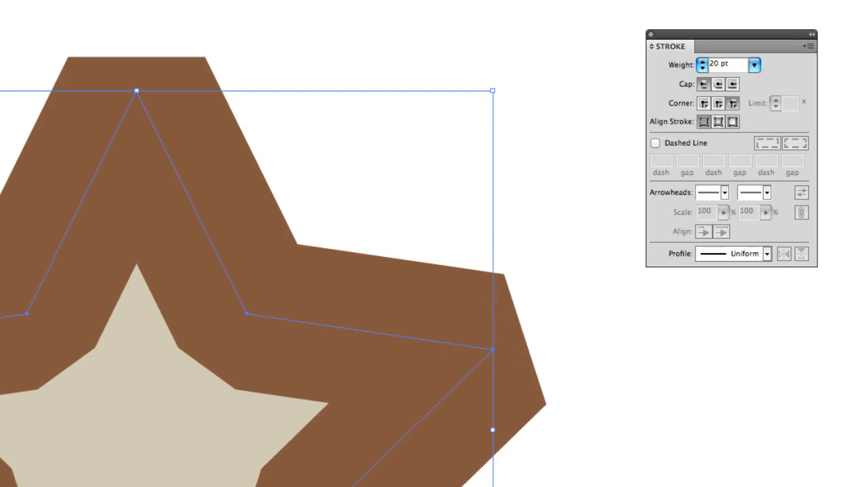
mouse_move(782, 53)
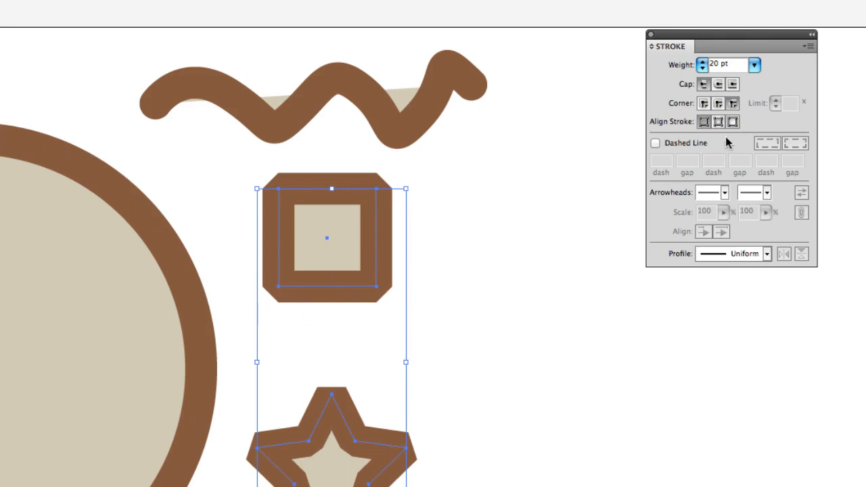
mouse_move(720, 124)
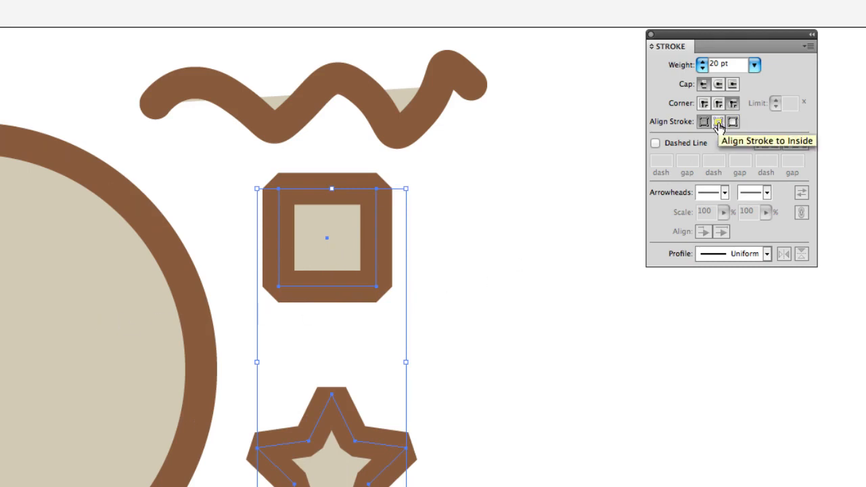
Step: Try Align Stroke to Inside and Center on the square and star, ending on Outside
click(719, 122)
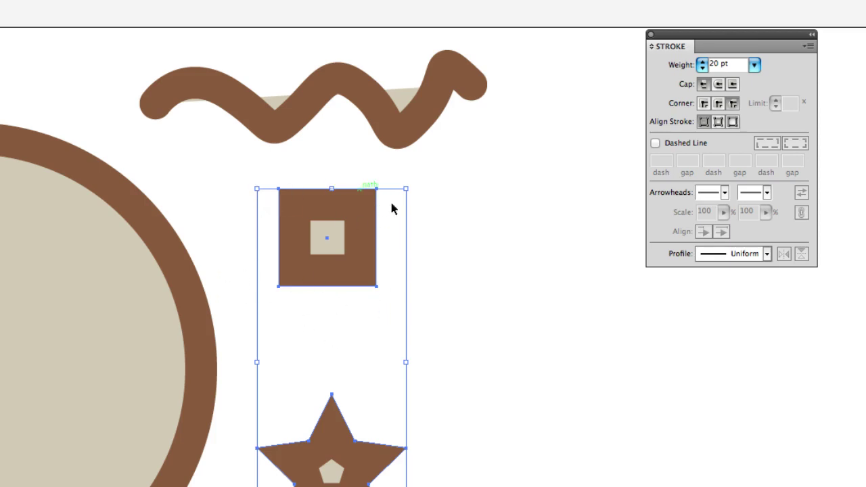
click(718, 122)
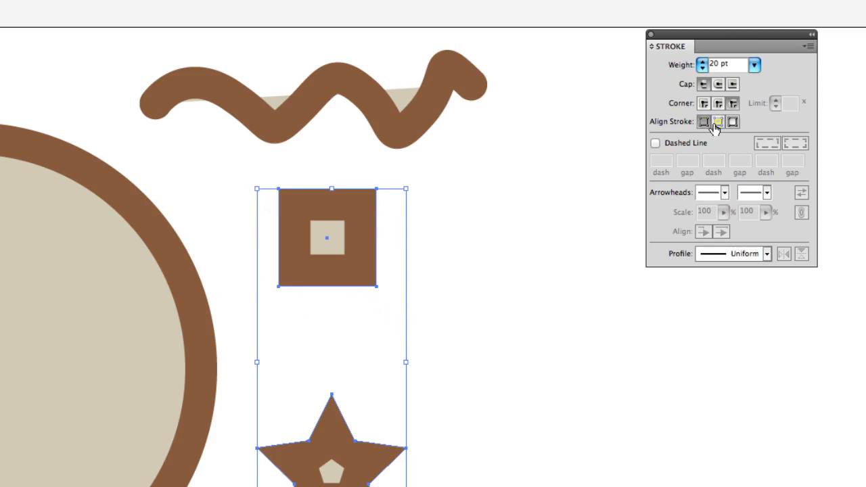
mouse_move(723, 125)
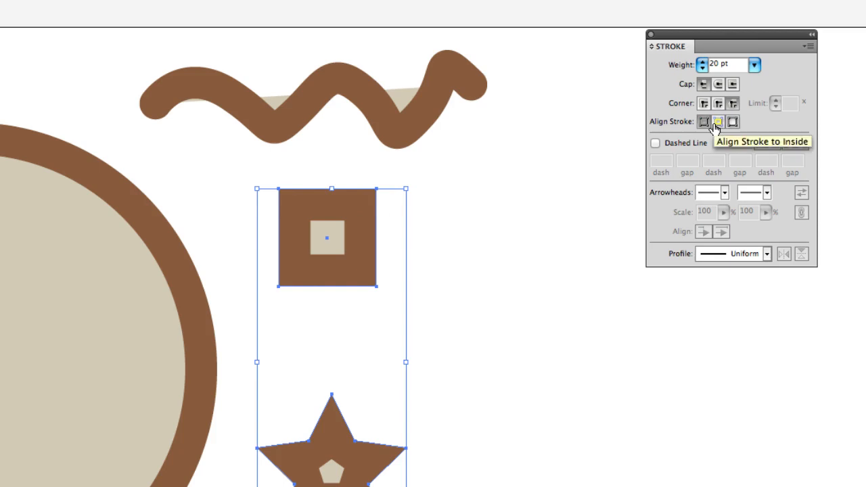
click(704, 122)
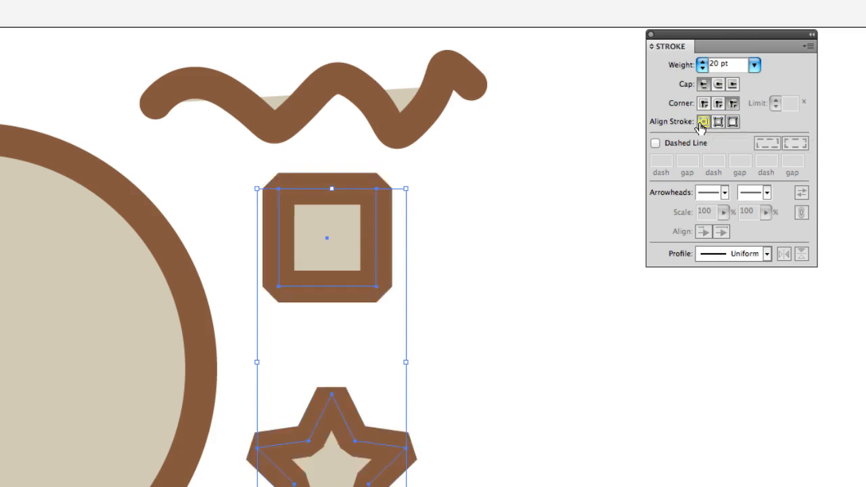
click(701, 122)
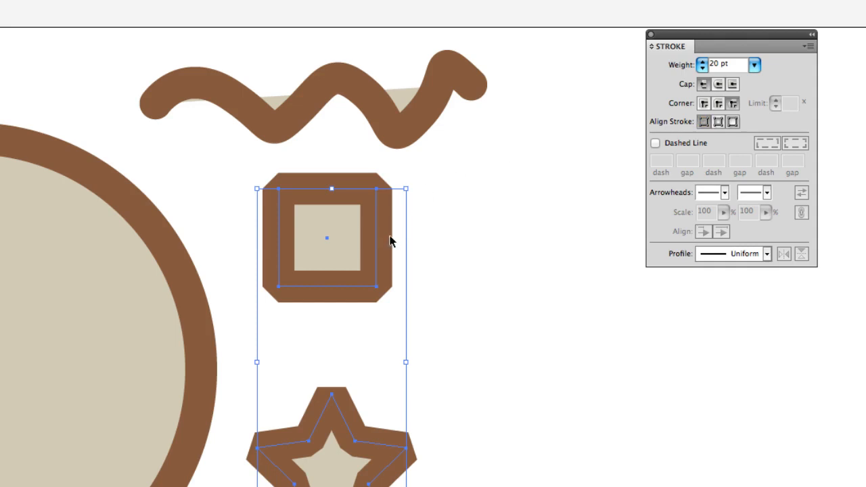
mouse_move(367, 201)
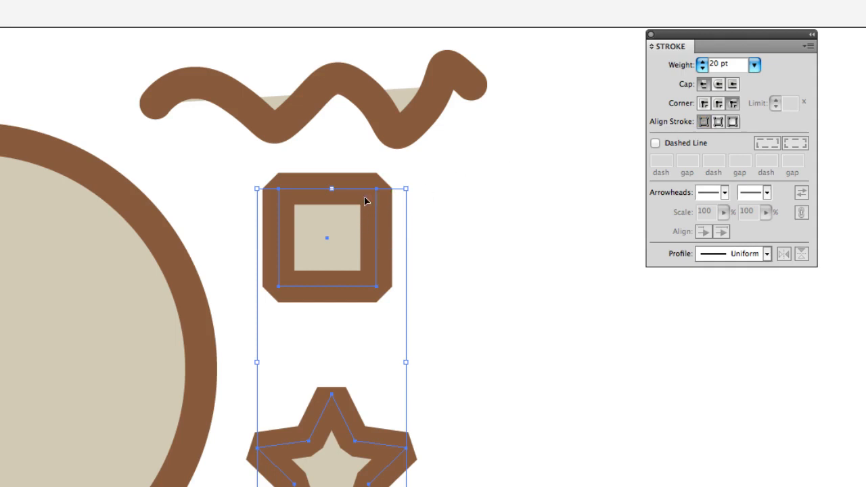
mouse_move(393, 192)
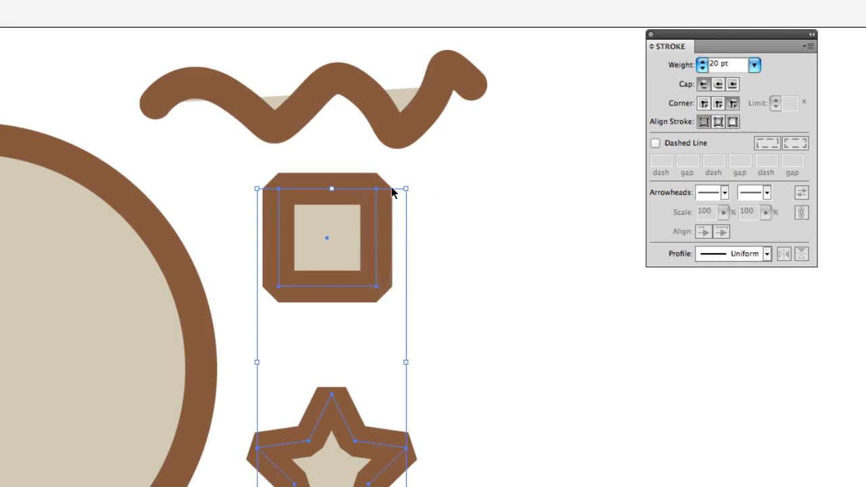
click(717, 122)
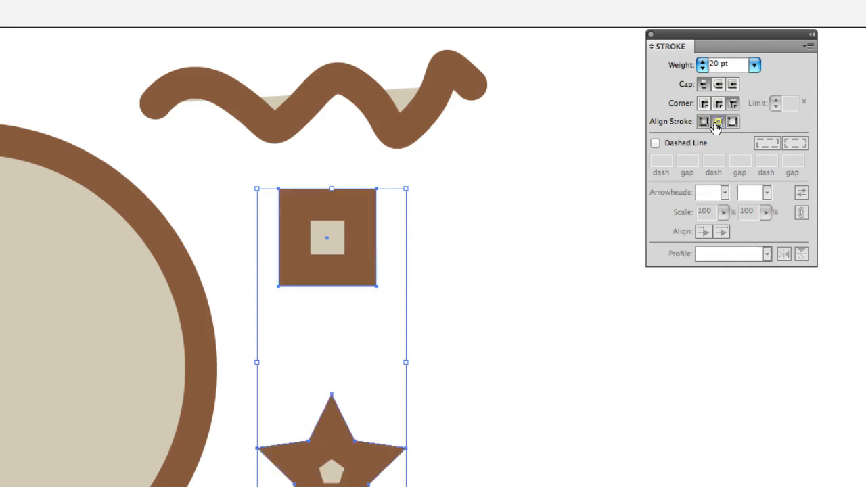
mouse_move(721, 122)
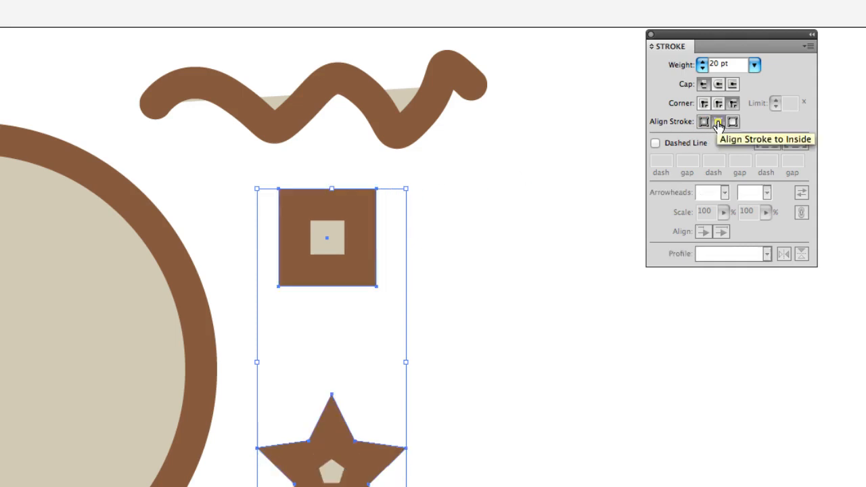
click(729, 122)
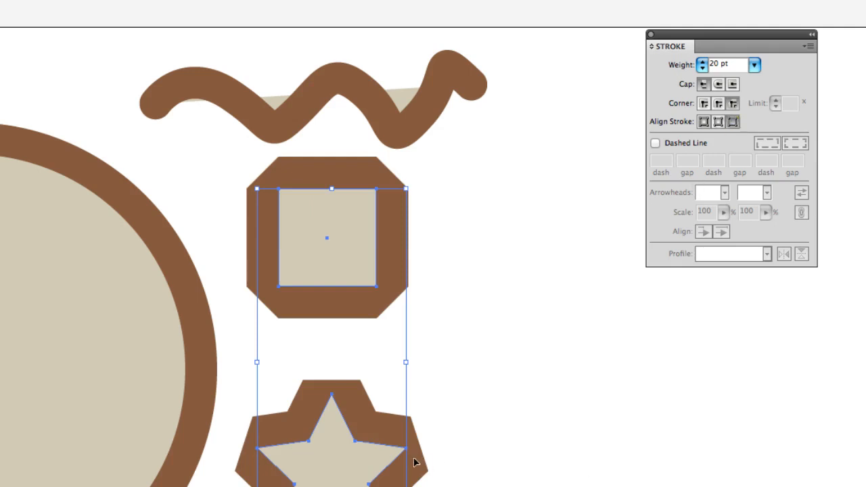
mouse_move(528, 61)
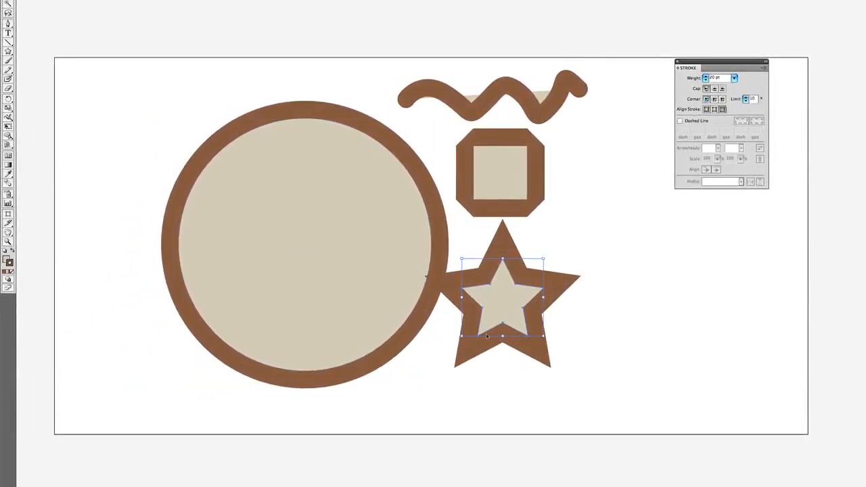
Step: Draw a vertical line beside the square and return the star's stroke to centre alignment
drag(503, 300, 567, 319)
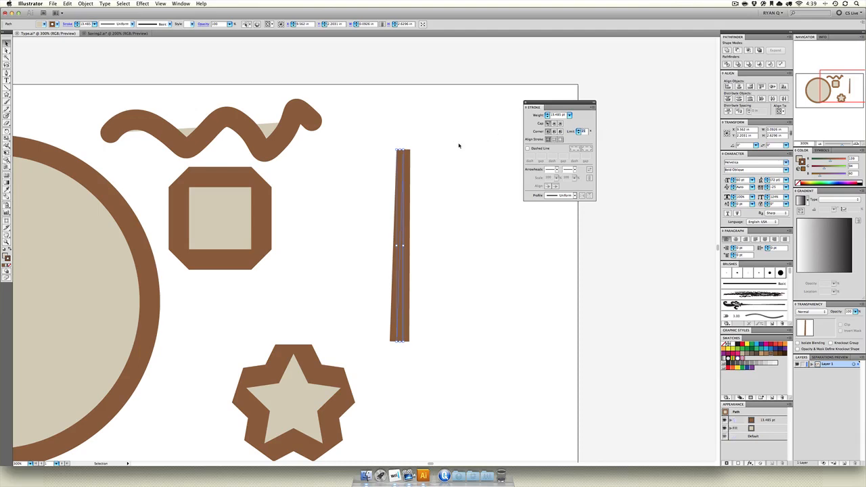
mouse_move(411, 154)
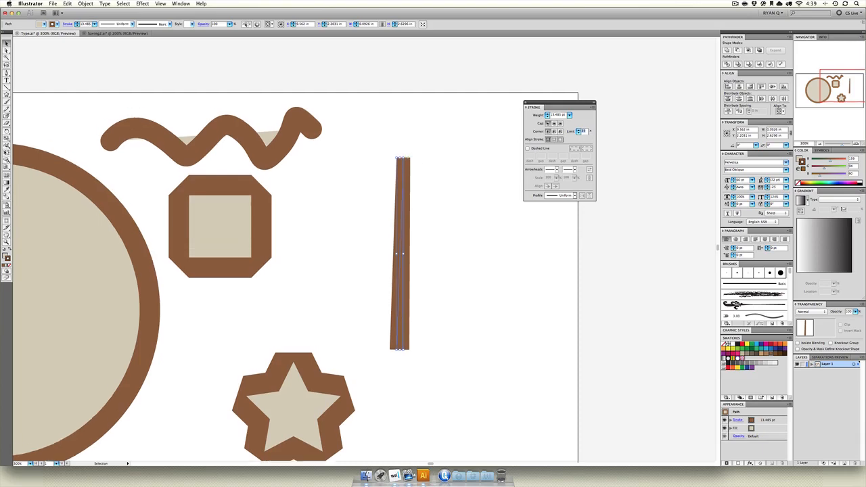
scroll(down, 3)
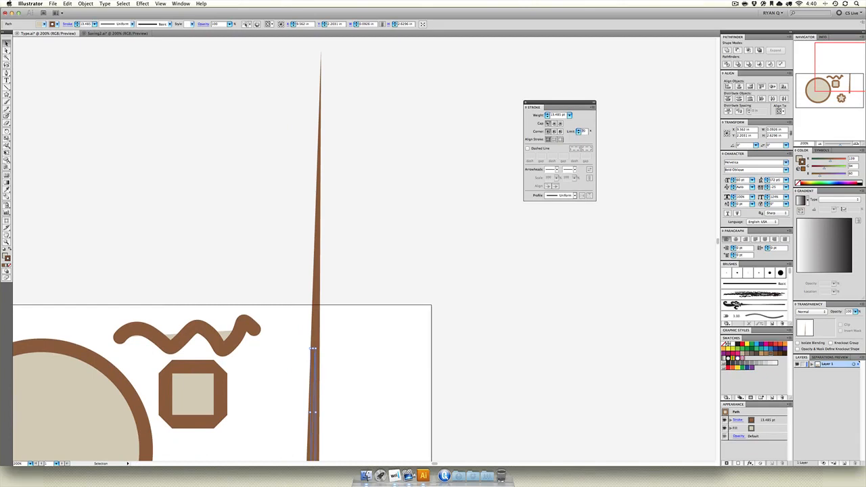
mouse_move(379, 280)
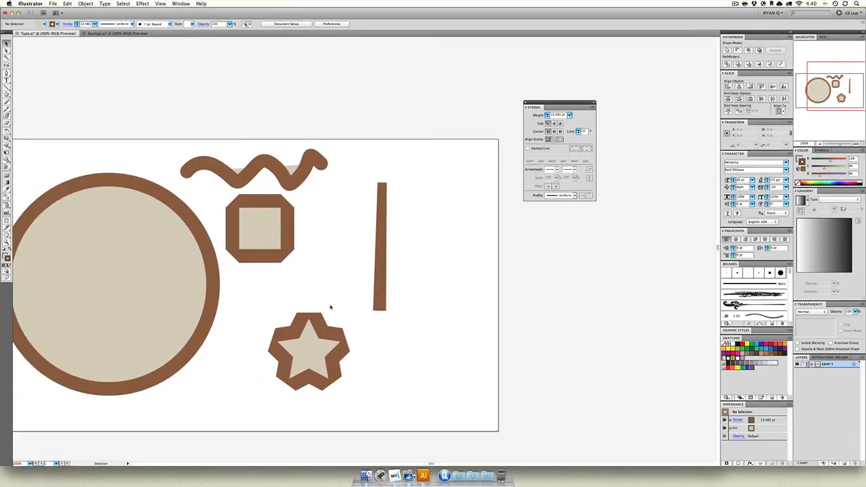
click(310, 359)
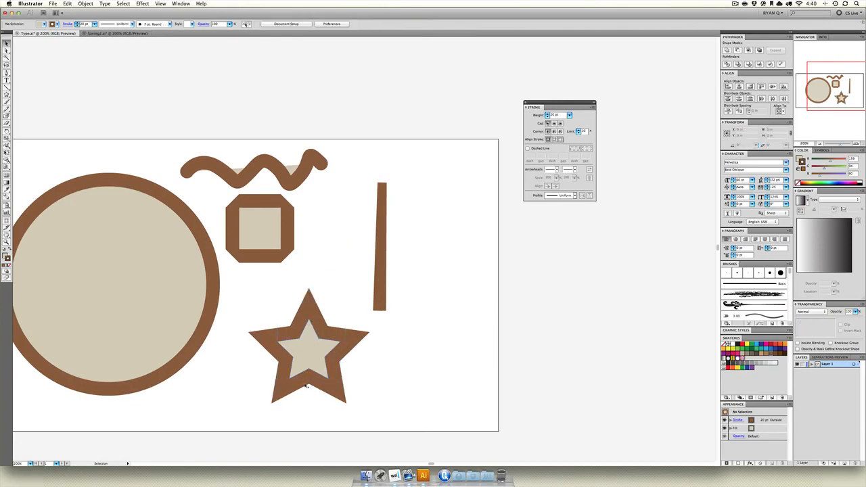
click(381, 243)
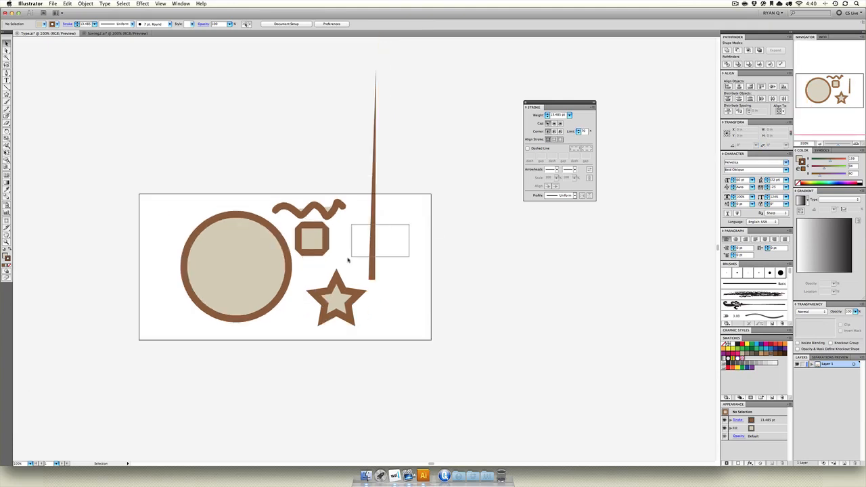
click(372, 241)
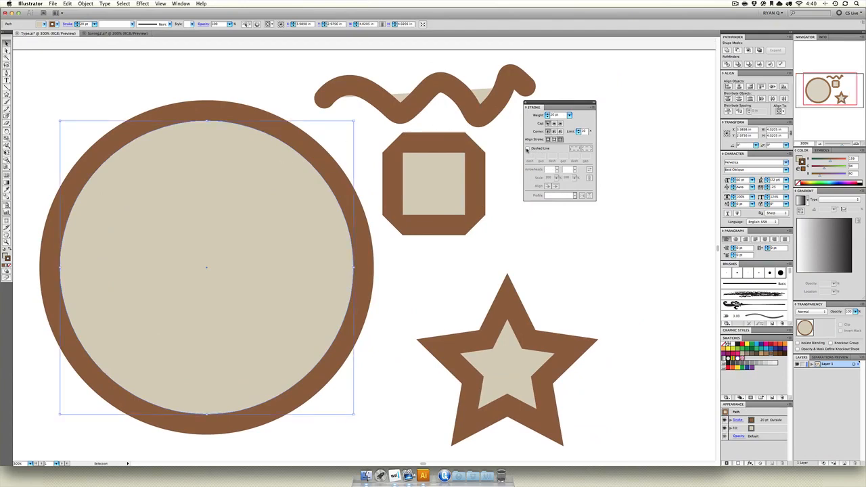
click(527, 148)
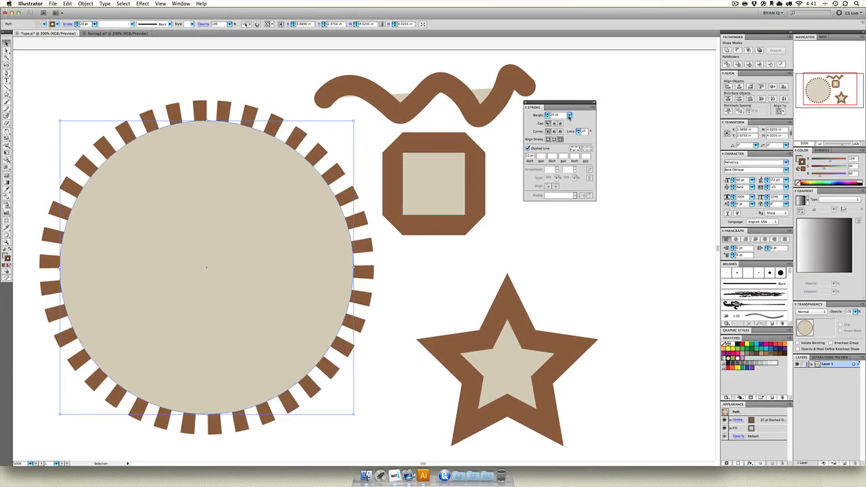
click(568, 116)
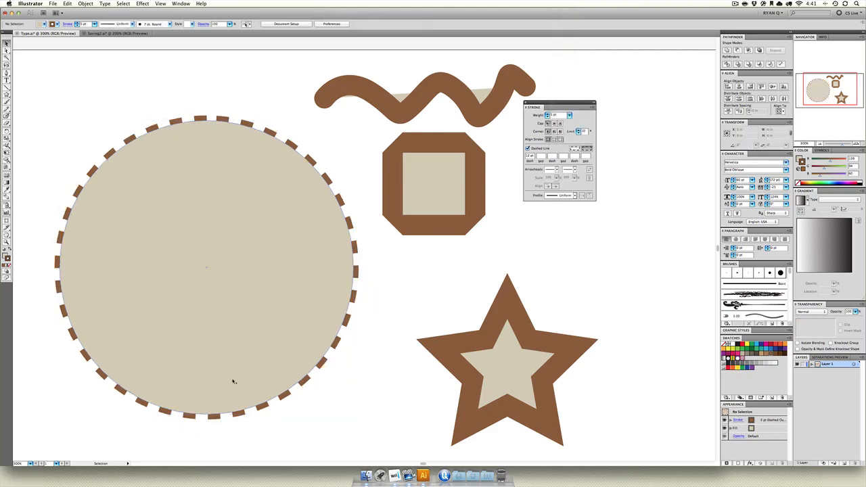
click(233, 382)
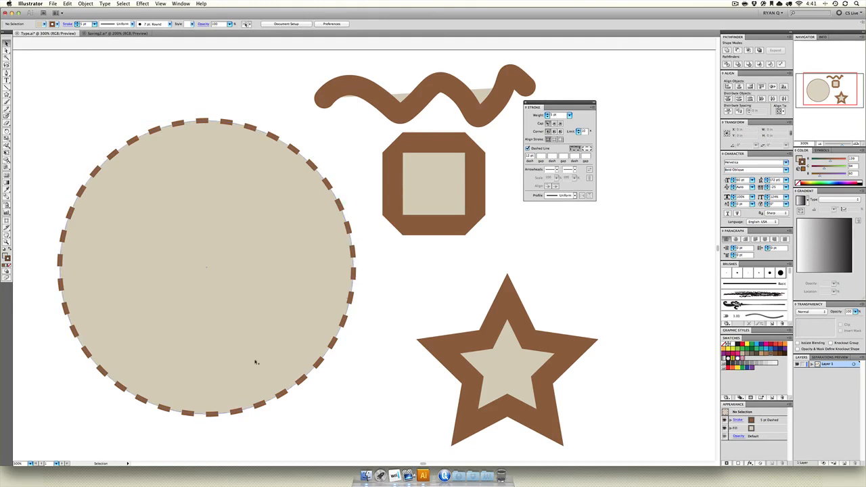
mouse_move(366, 215)
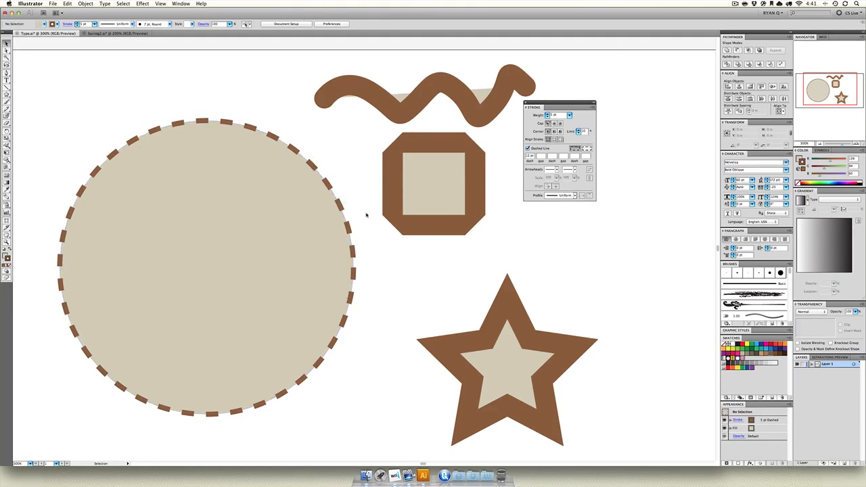
mouse_move(338, 250)
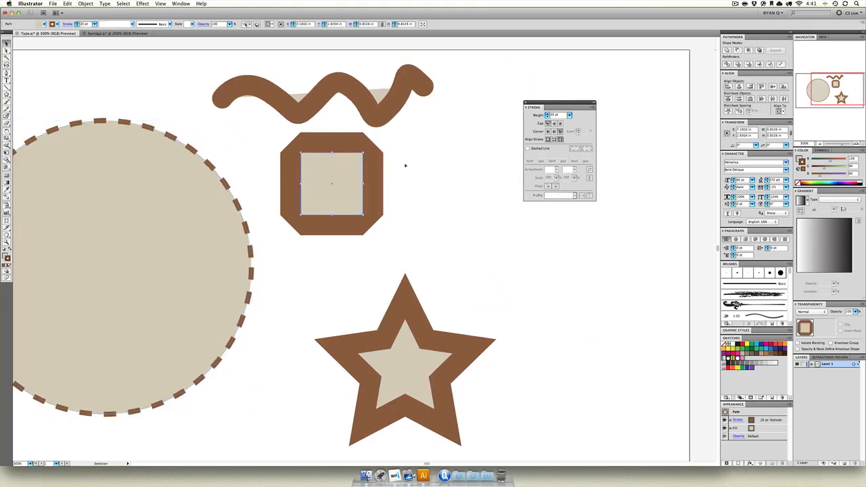
Step: Give the square a thinner dashed stroke with dashes aligned to its corners, then deselect
click(569, 115)
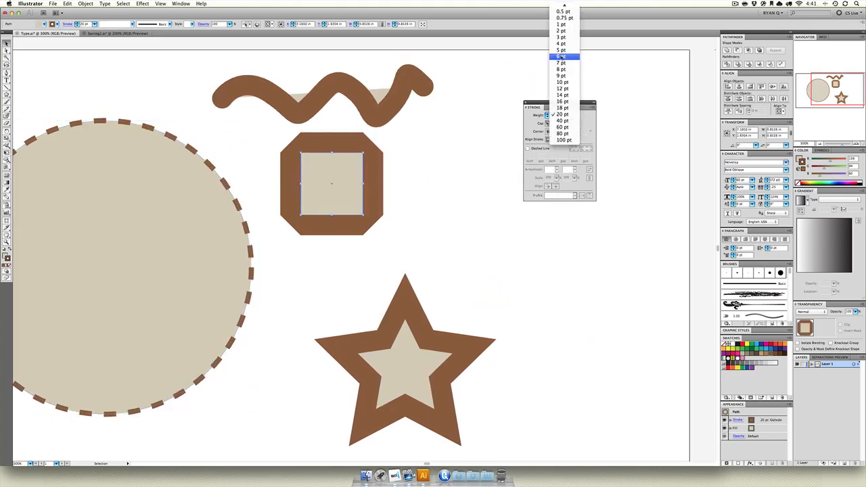
click(553, 63)
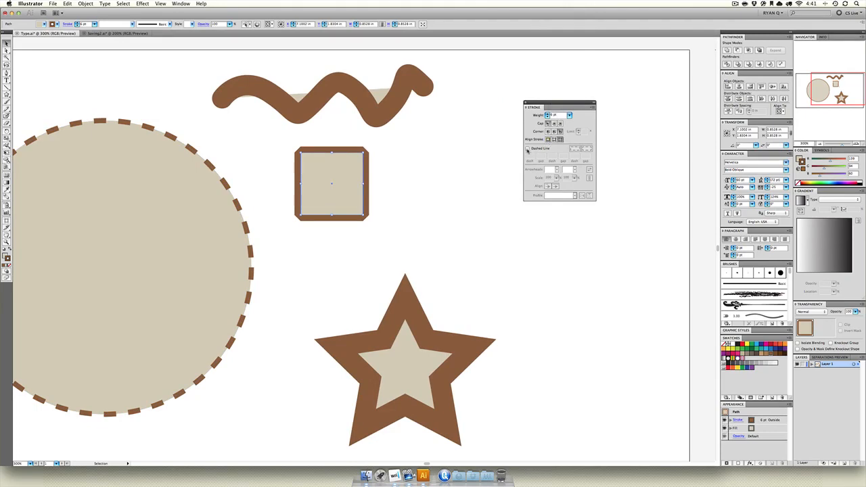
click(528, 147)
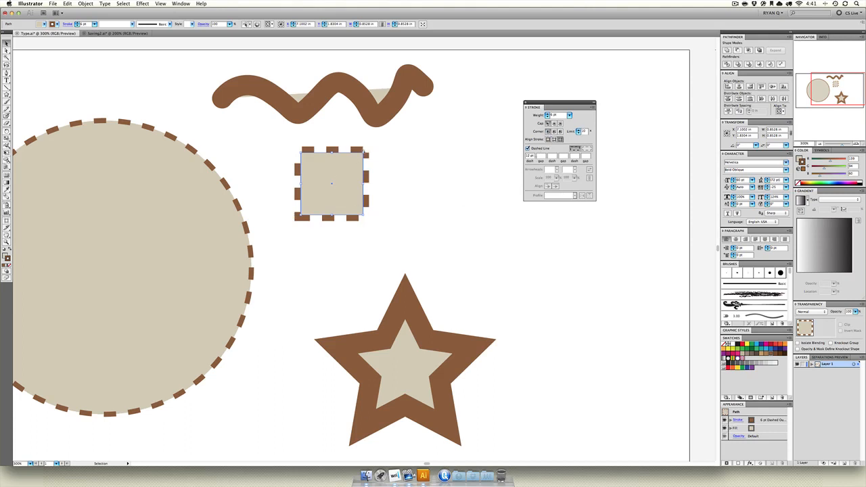
mouse_move(372, 157)
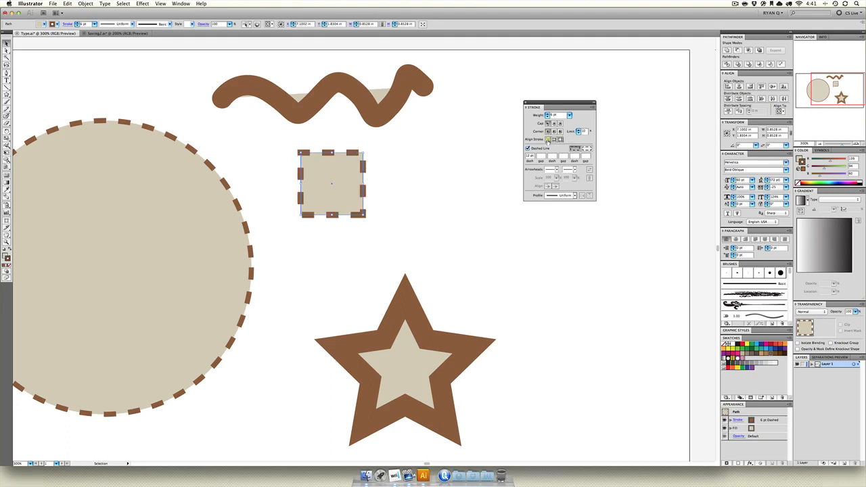
mouse_move(586, 148)
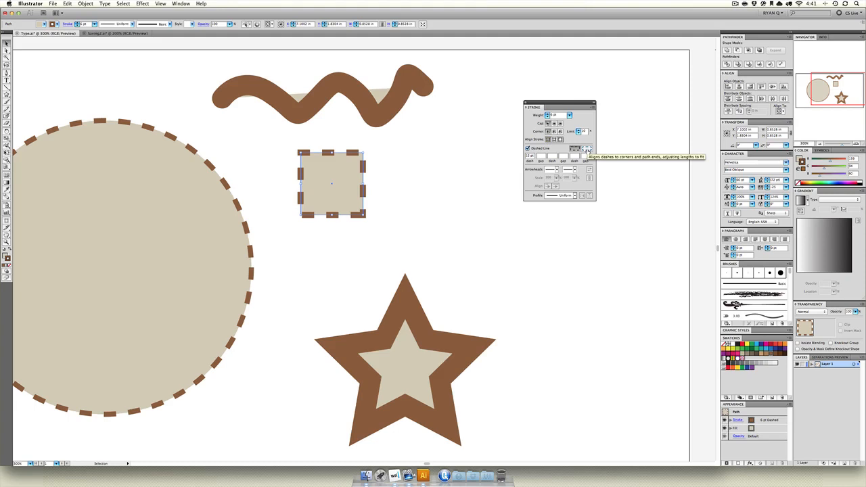
click(590, 148)
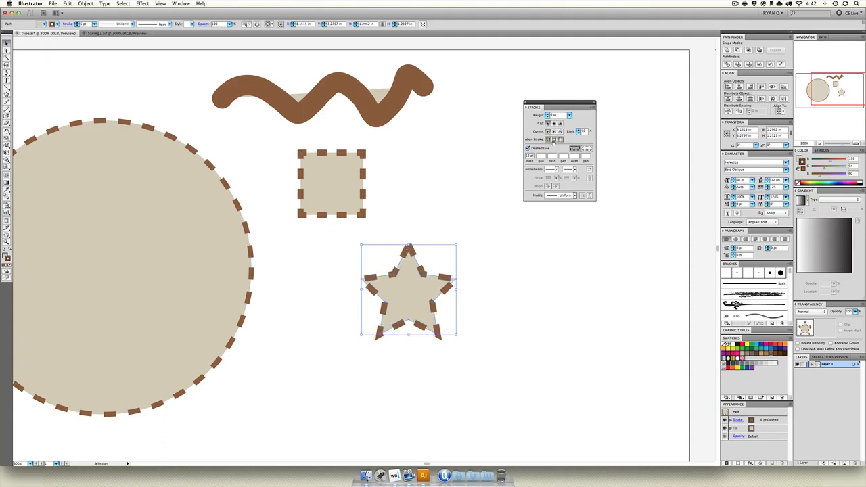
click(501, 271)
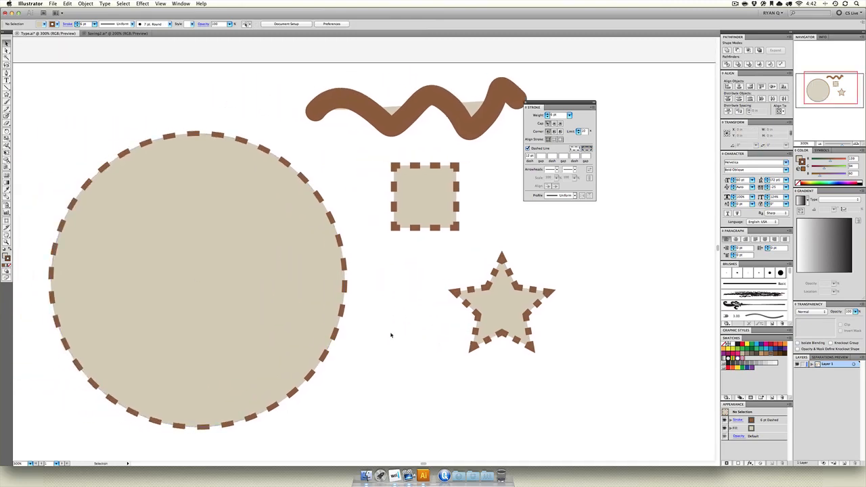
click(198, 277)
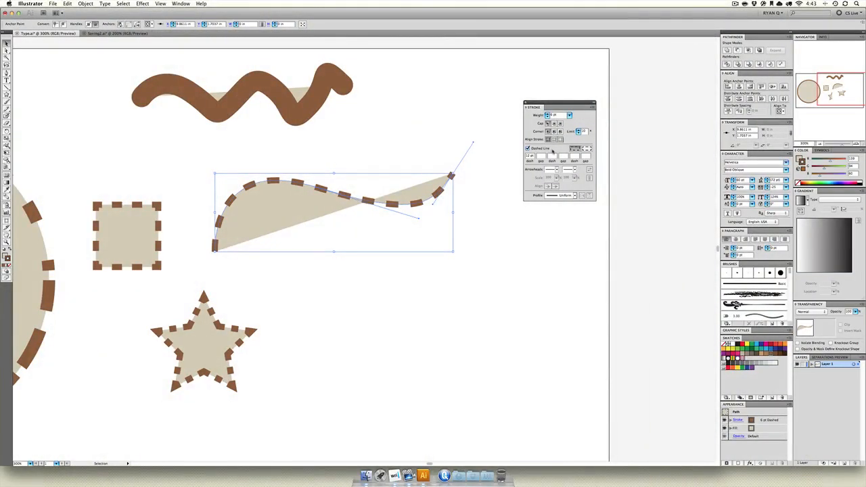
Step: Make the curve solid and add a pointing-hand arrowhead tip with an asterisk-like tail
click(528, 148)
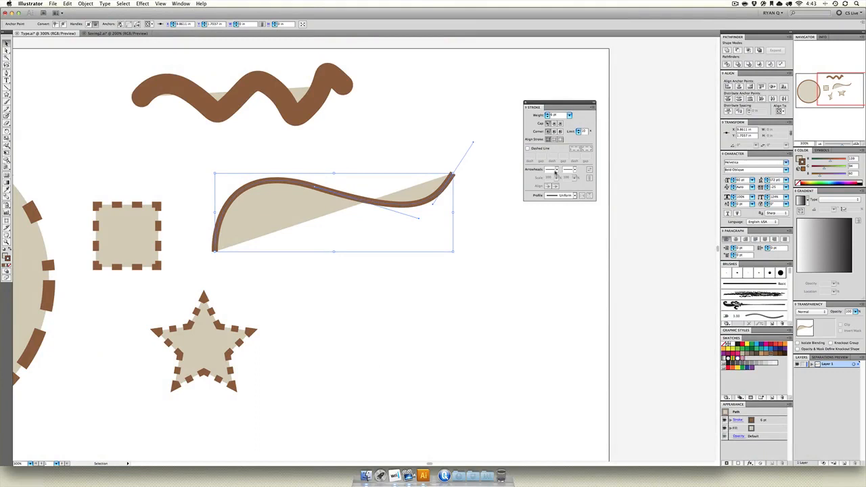
click(558, 169)
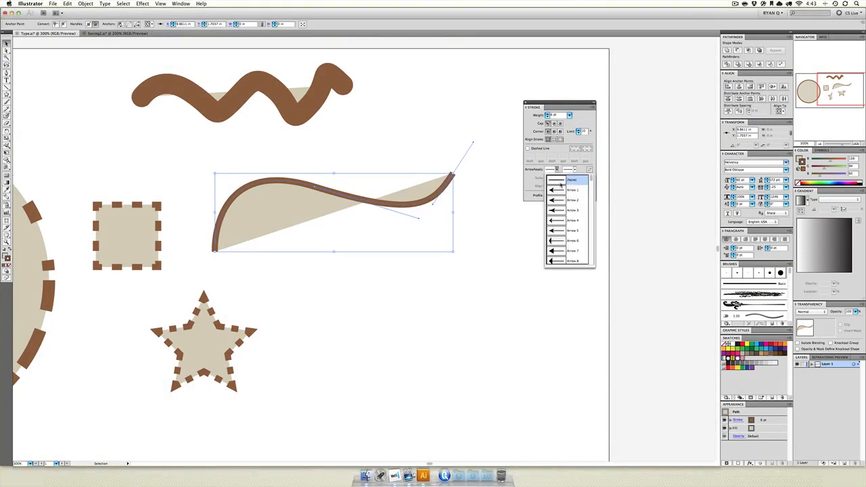
click(569, 190)
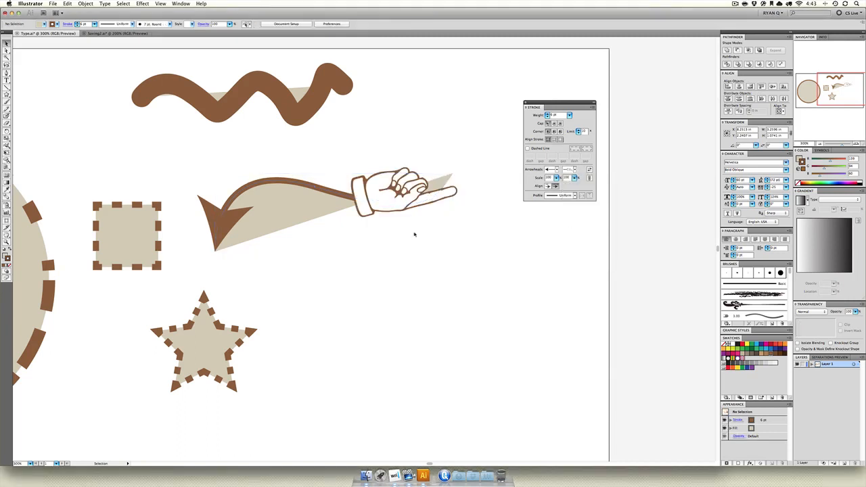
mouse_move(202, 179)
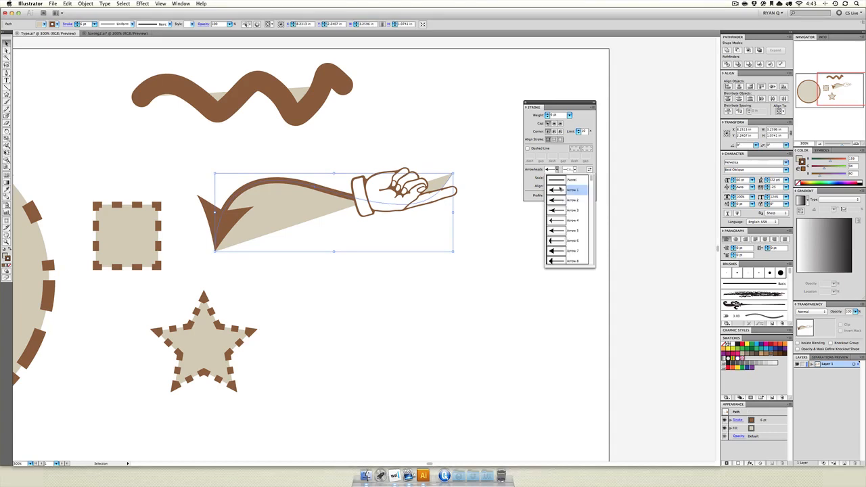
click(562, 190)
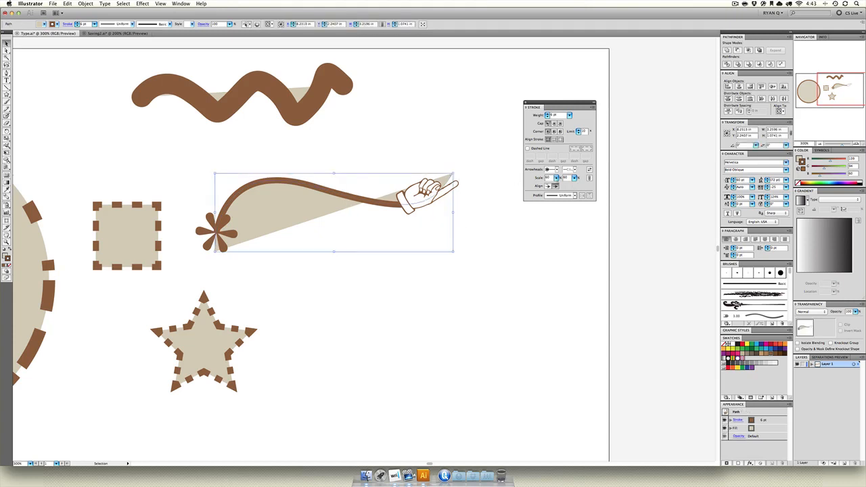
click(555, 186)
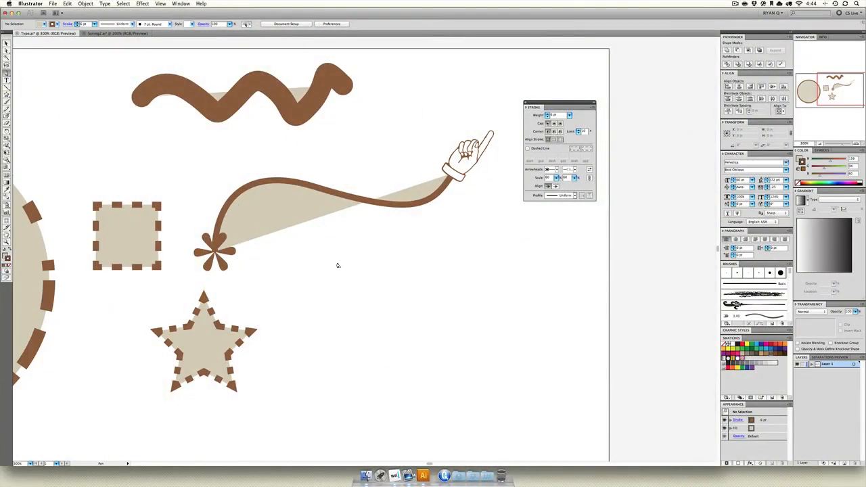
mouse_move(332, 273)
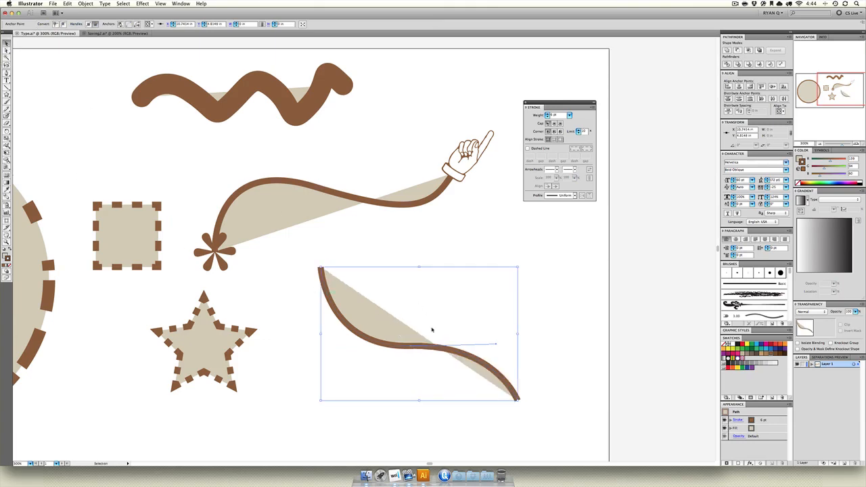
mouse_move(376, 330)
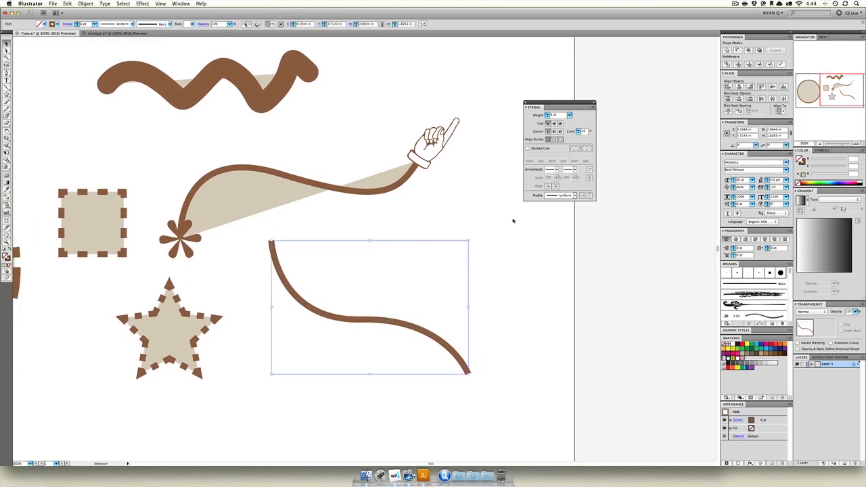
Step: Give the new curve a tapered width profile, then try a second profile on it
click(578, 194)
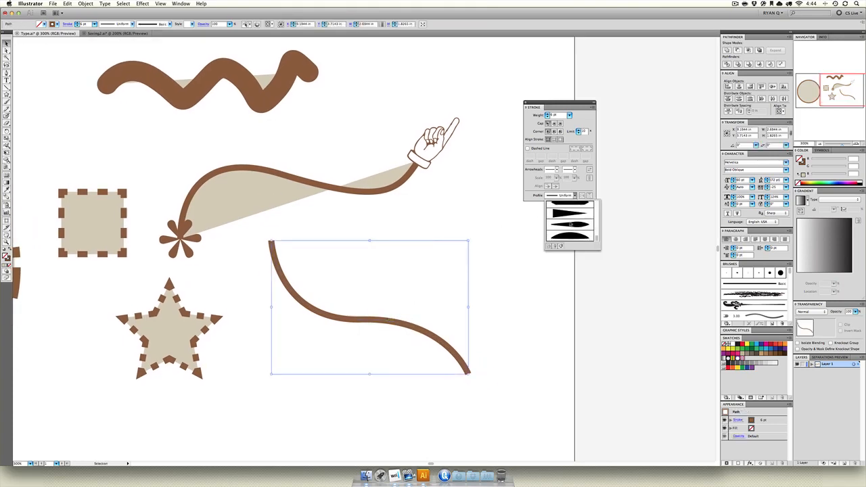
click(567, 224)
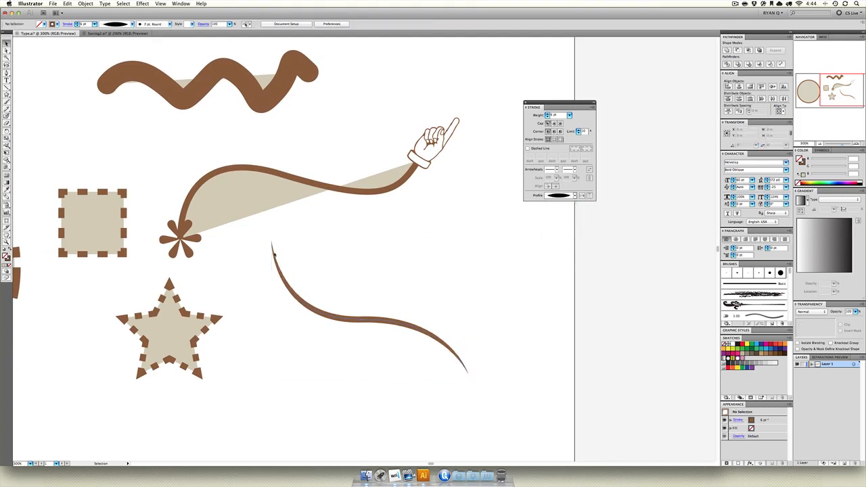
click(368, 318)
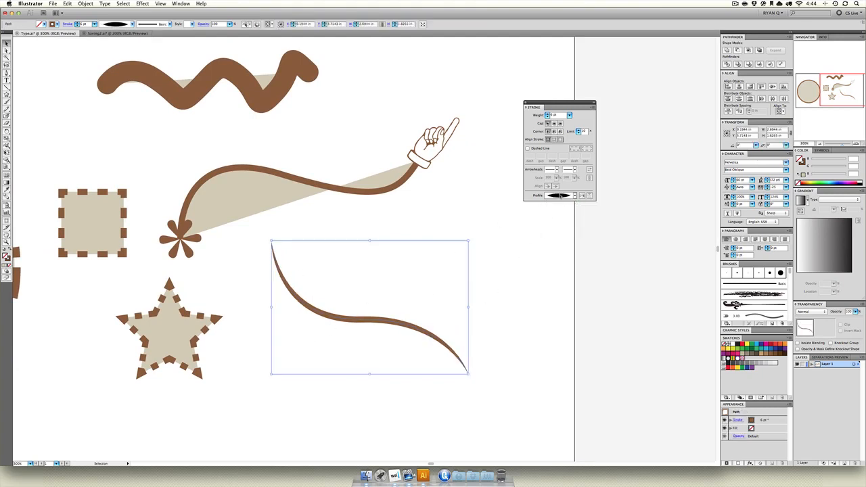
click(579, 195)
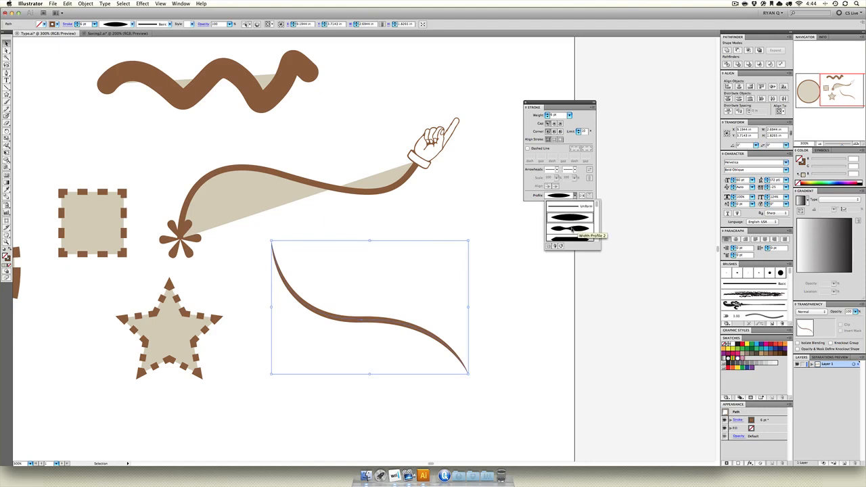
click(557, 229)
text(12)
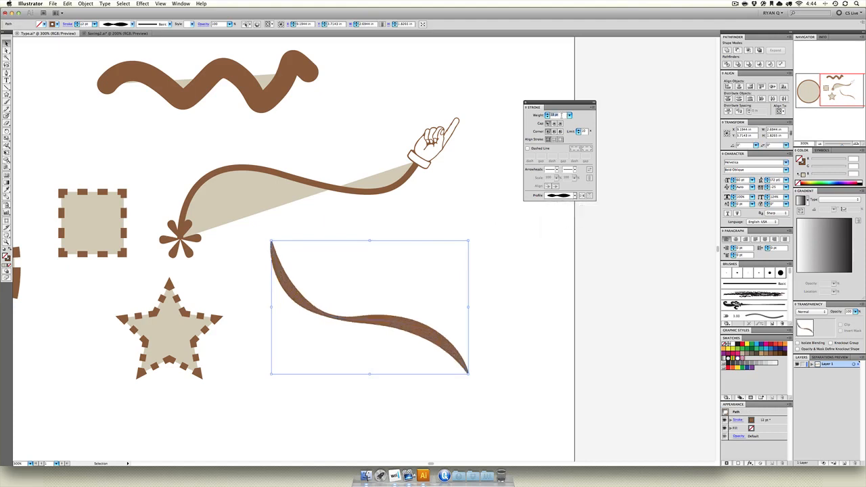
Step: Make the curve's stroke heavier and pick another width profile swelling in the middle
click(571, 195)
text(24)
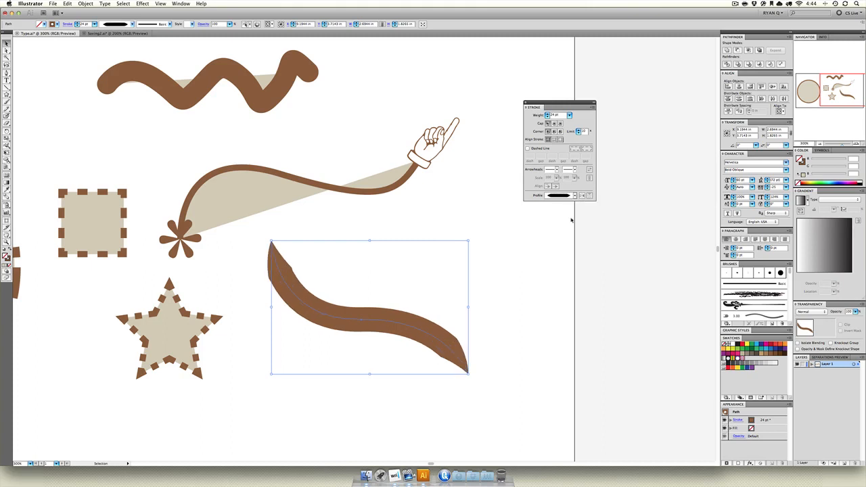
click(582, 195)
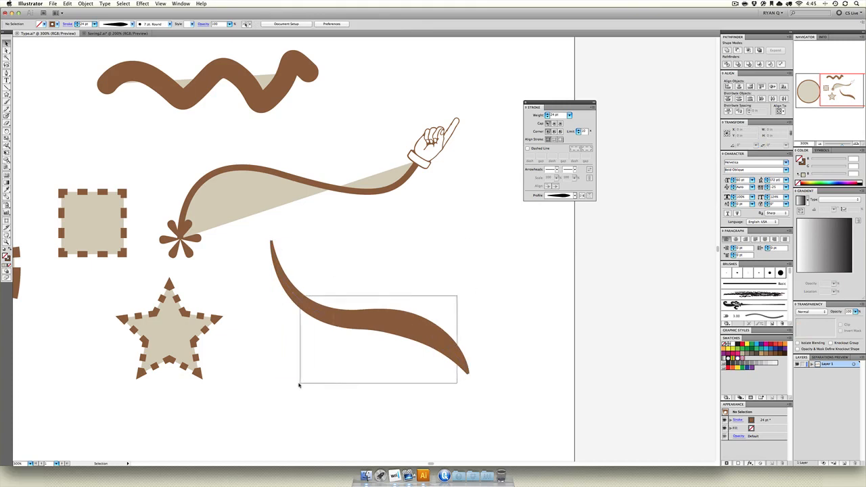
click(579, 197)
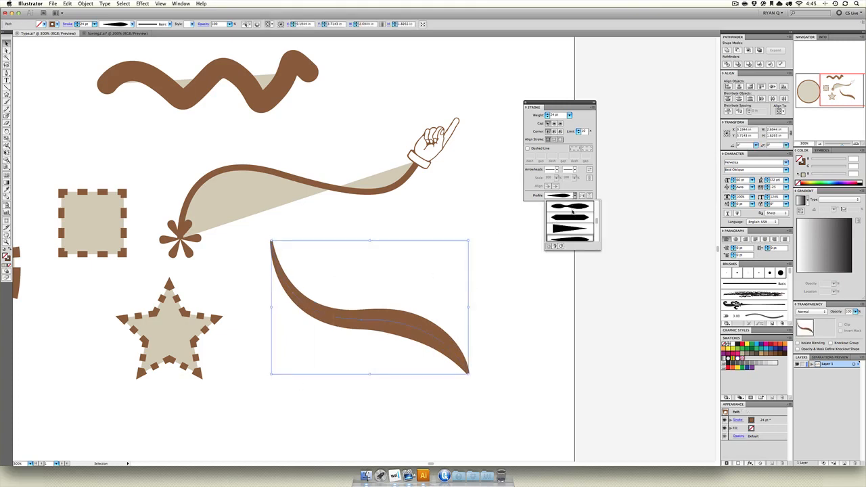
click(567, 213)
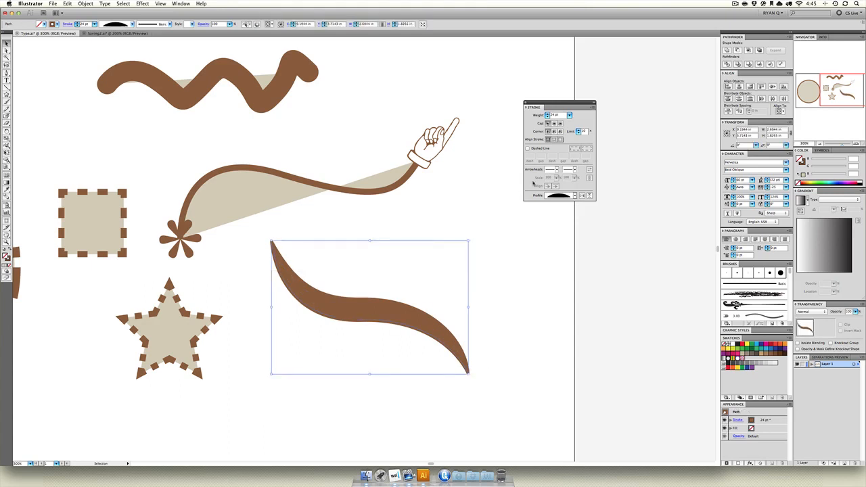
click(587, 195)
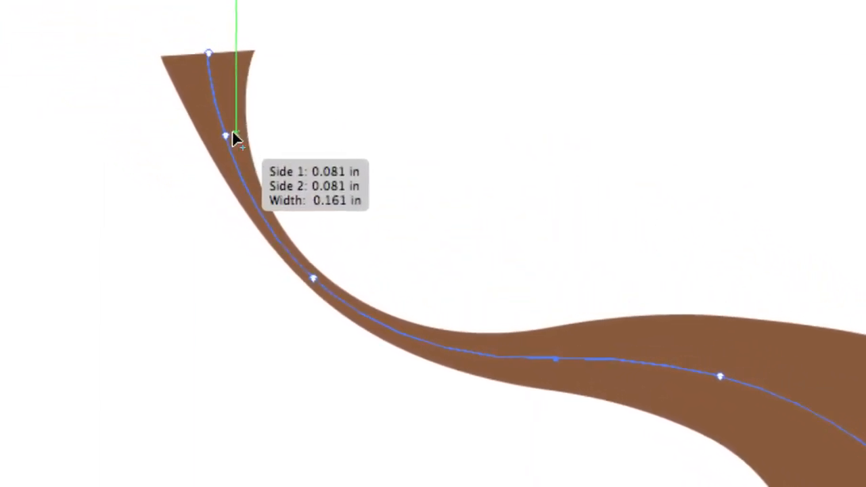
Step: Widen the S-curve near its top end into a rounded bulb with the Width tool
drag(232, 135, 146, 152)
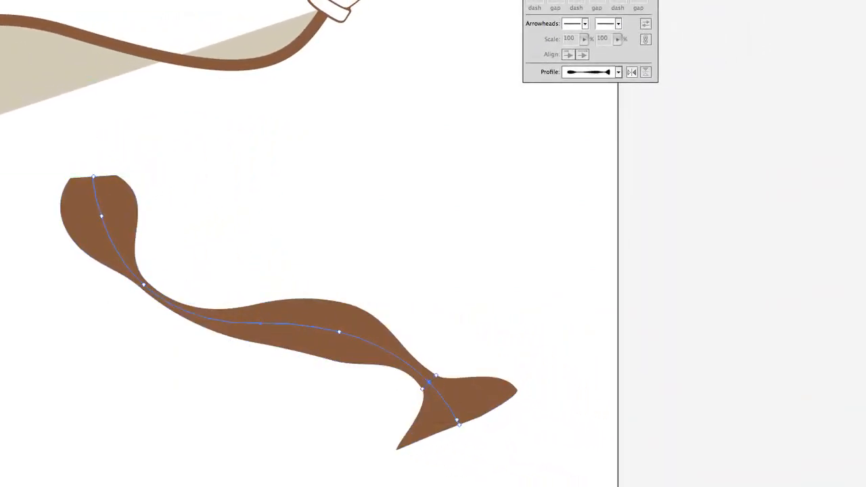
Step: Save the fish-tail curve's width as a new profile named 'C' and deselect onto the canvas
click(253, 257)
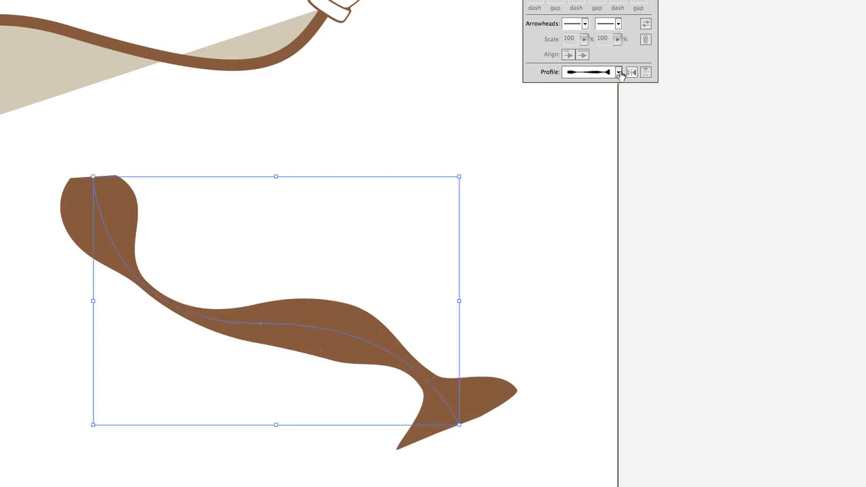
click(617, 72)
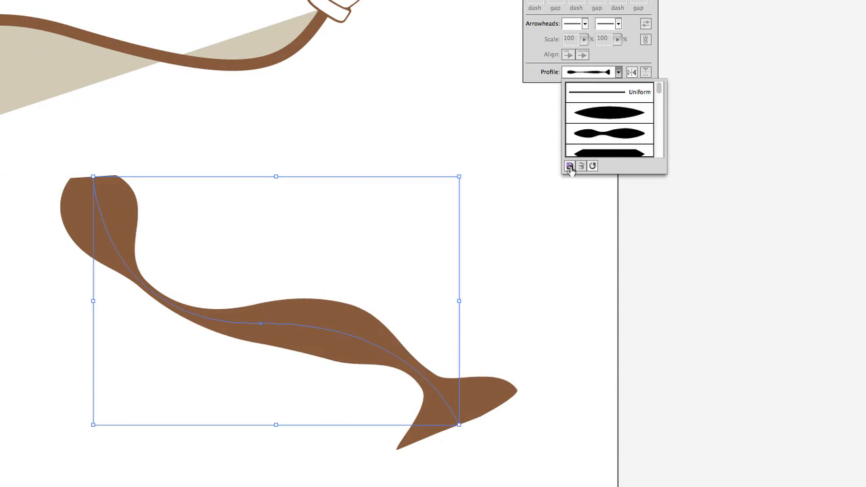
click(566, 165)
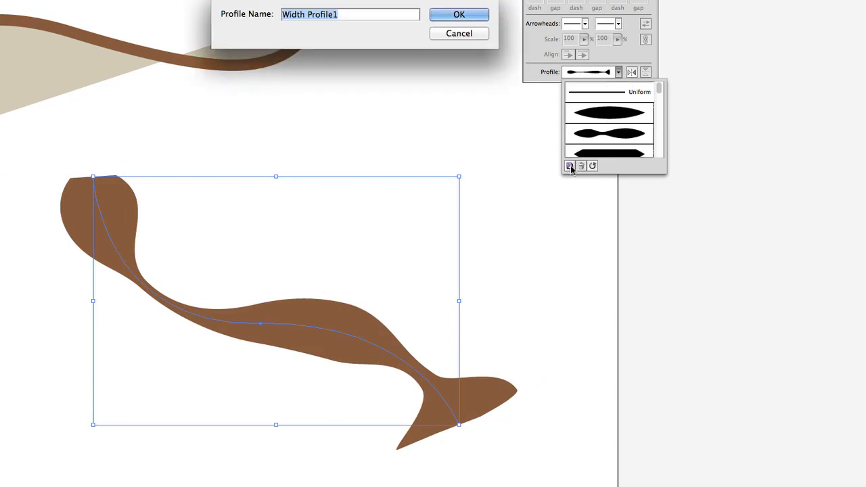
text(C)
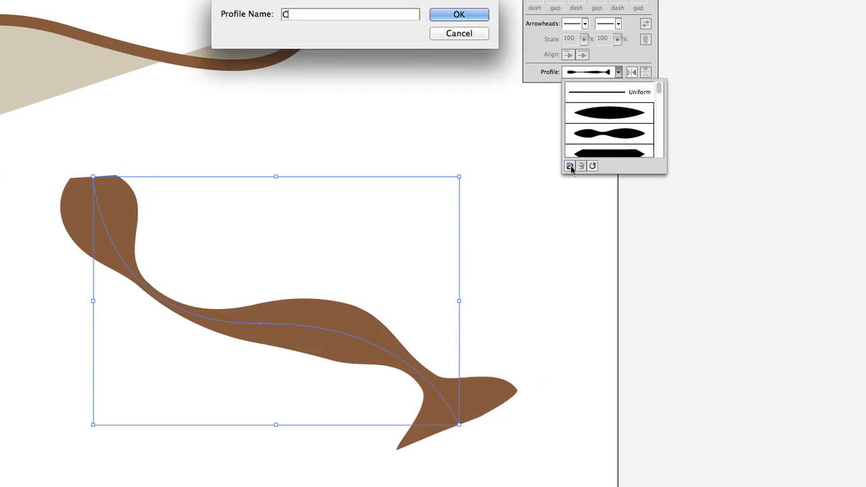
click(459, 13)
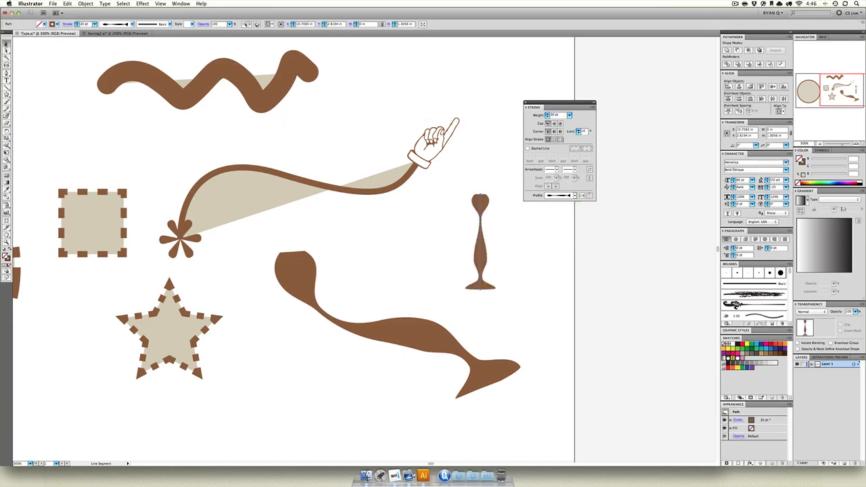
click(520, 326)
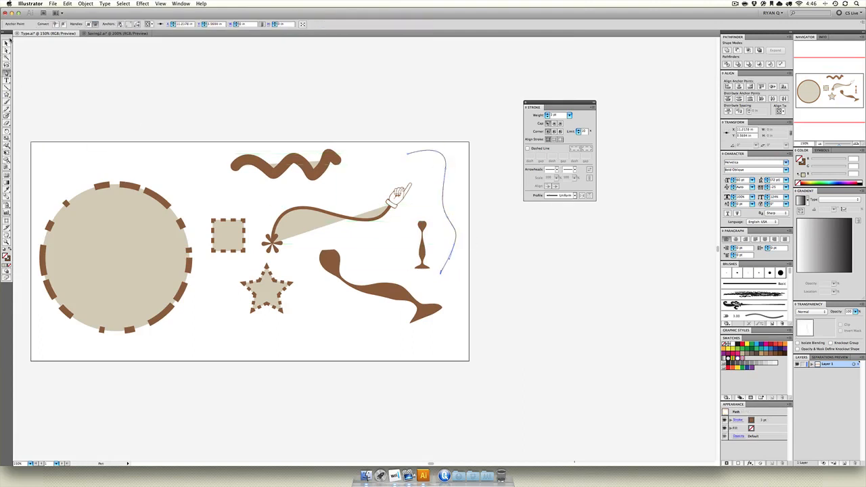
Step: Apply the saved fish-tail width profile as a thick stroke on the thin curve beside the hand
click(444, 216)
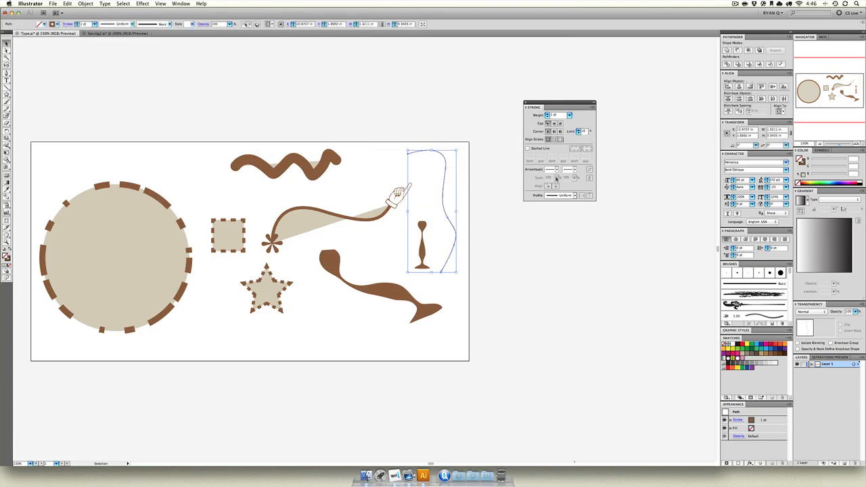
click(579, 195)
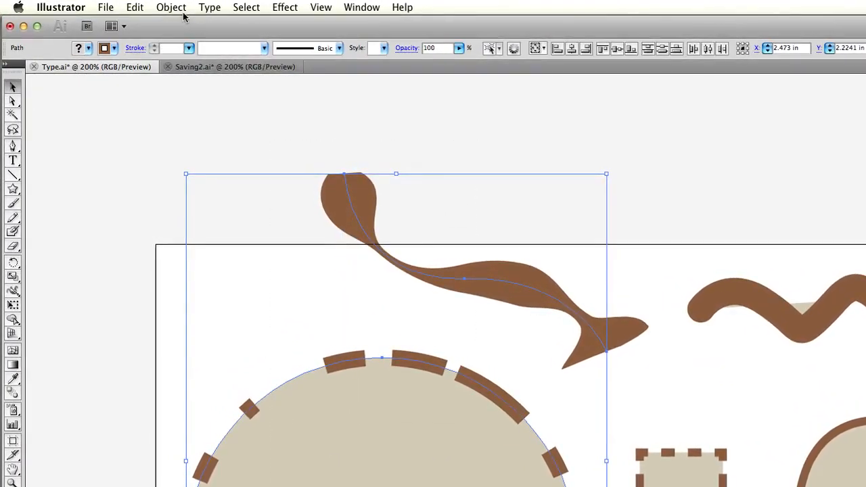
Step: Expand the tail's width stroke via Expand Appearance and the dashed circle via Expand with fill and stroke
click(171, 7)
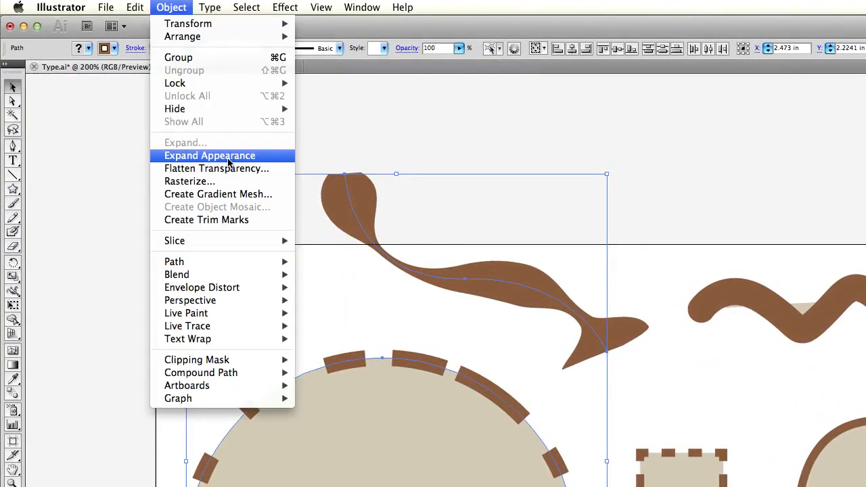
click(209, 155)
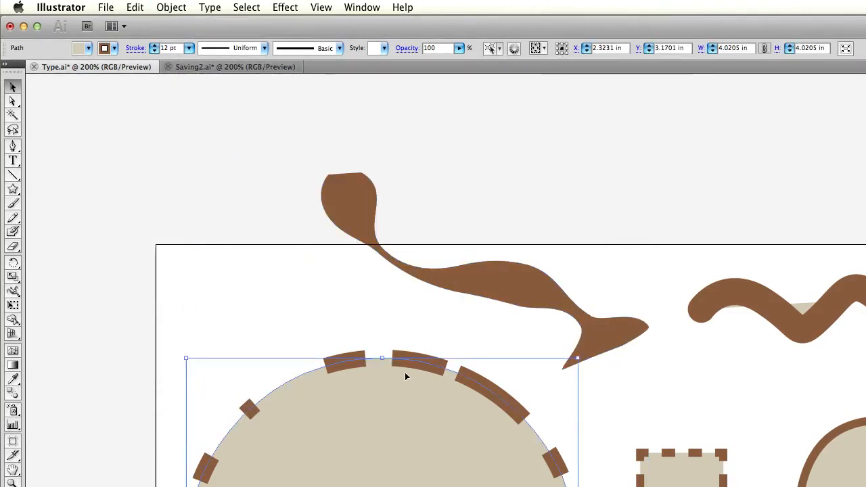
click(170, 8)
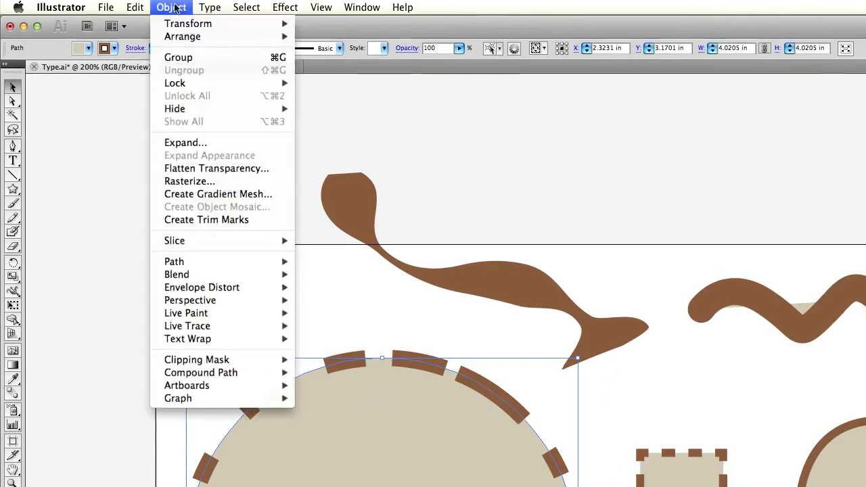
click(185, 142)
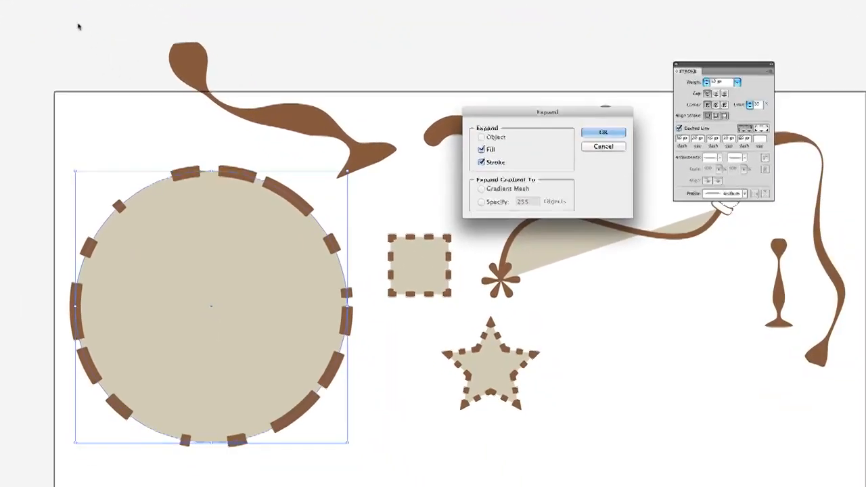
click(604, 131)
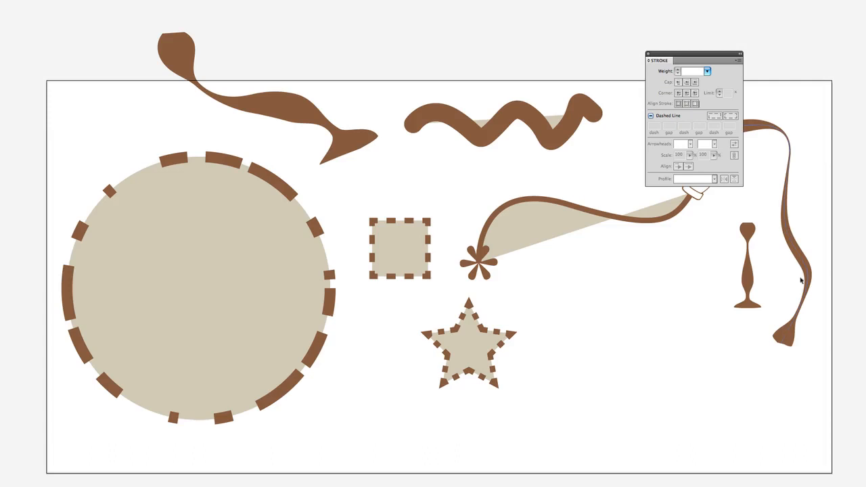
Step: Ungroup the expanded dashed circle into separate brown dash pieces and a beige disk
click(249, 101)
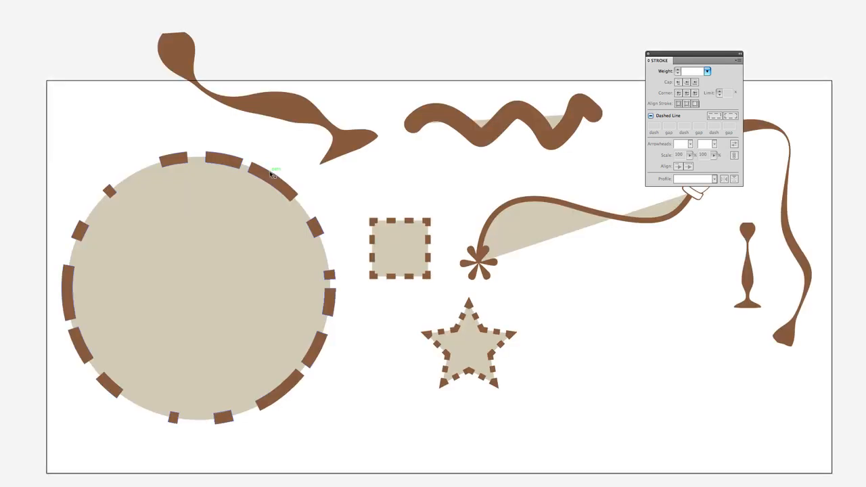
right_click(271, 174)
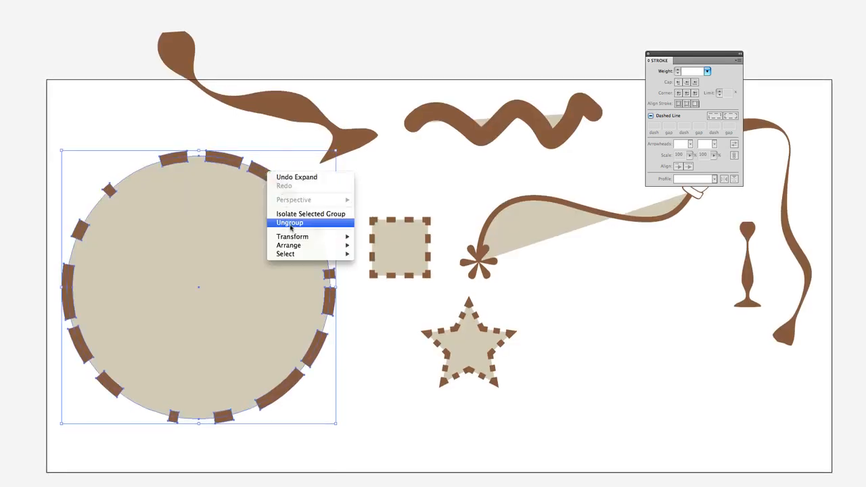
click(290, 222)
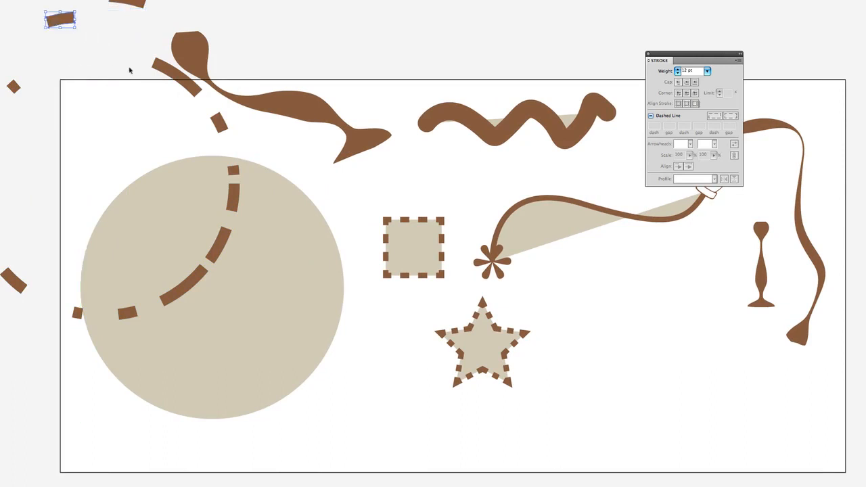
mouse_move(181, 98)
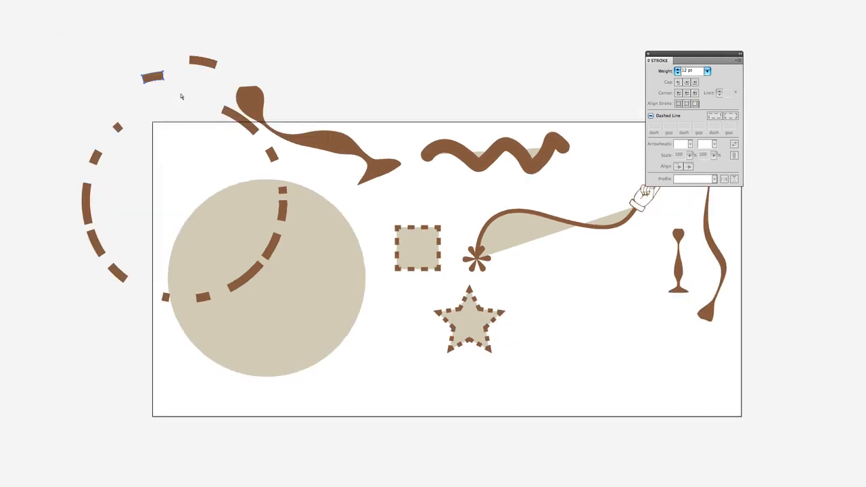
click(154, 76)
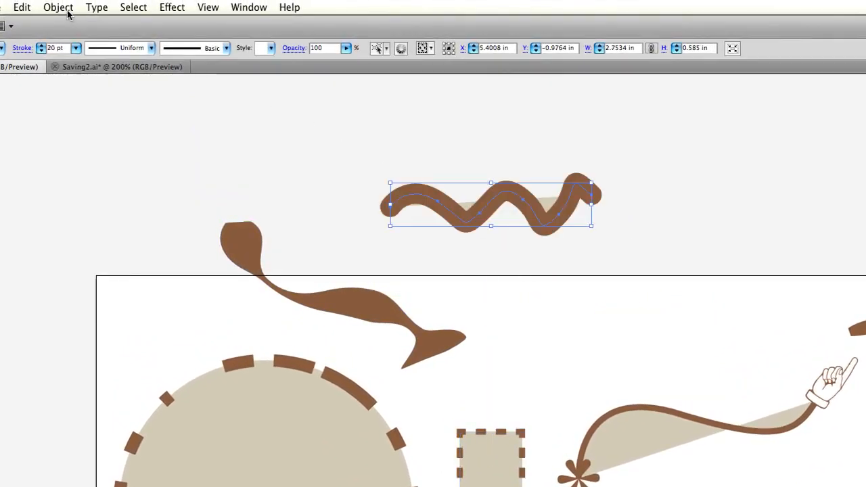
Step: Expand the brown zigzag's stroke into a filled shape and drag it above the artboard to the right
click(57, 7)
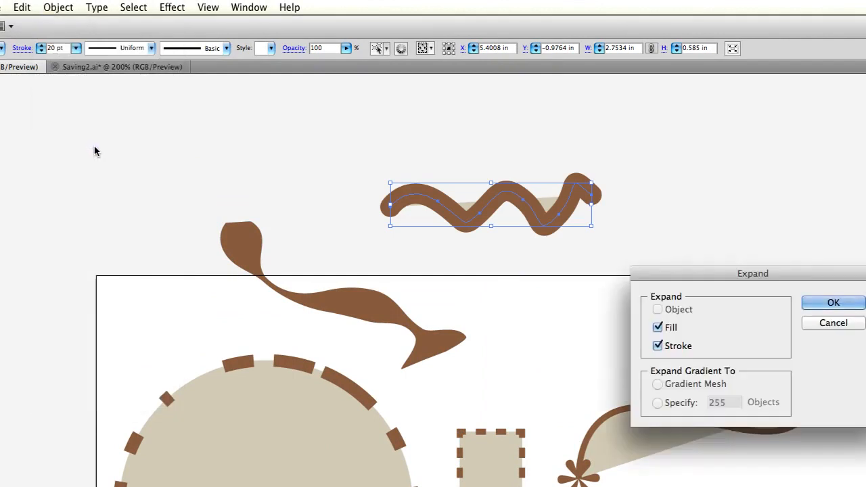
click(834, 302)
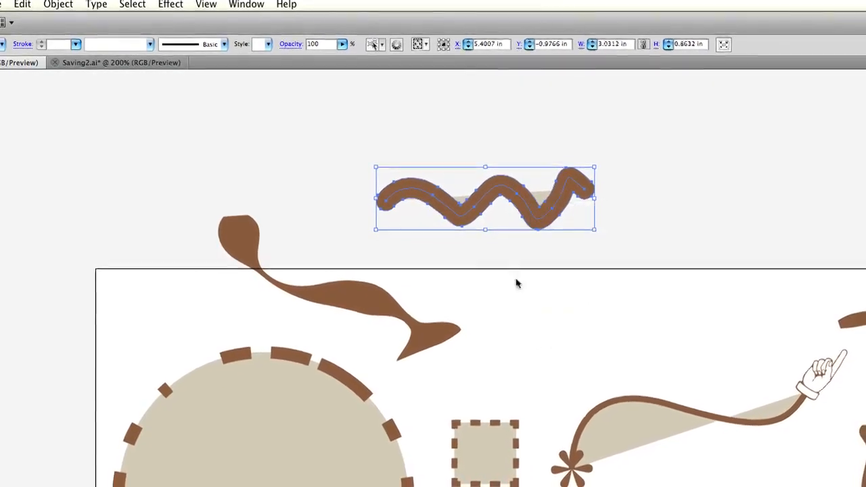
drag(484, 198, 636, 295)
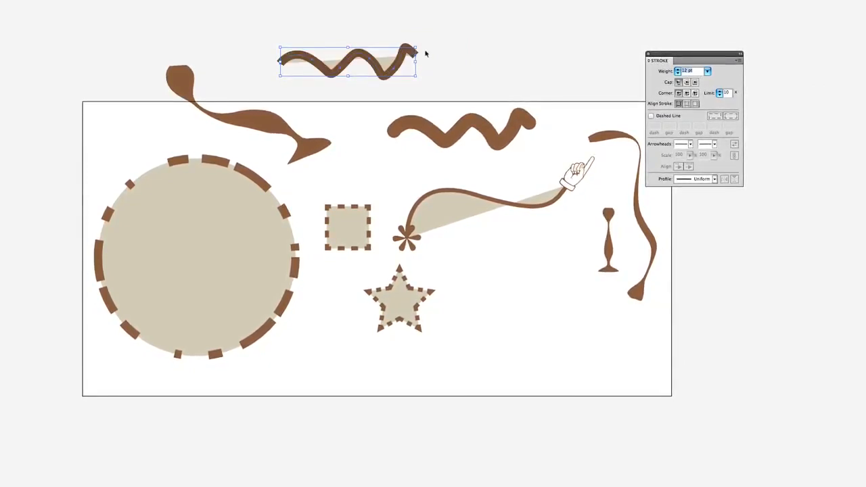
drag(349, 61, 484, 34)
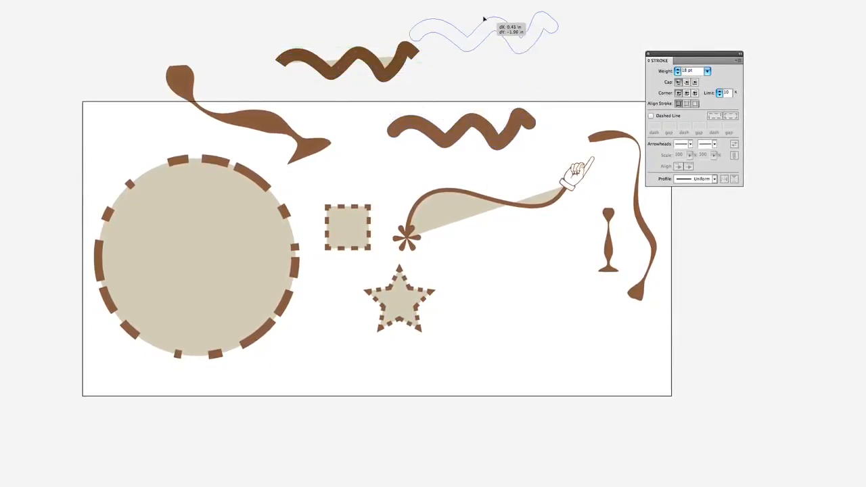